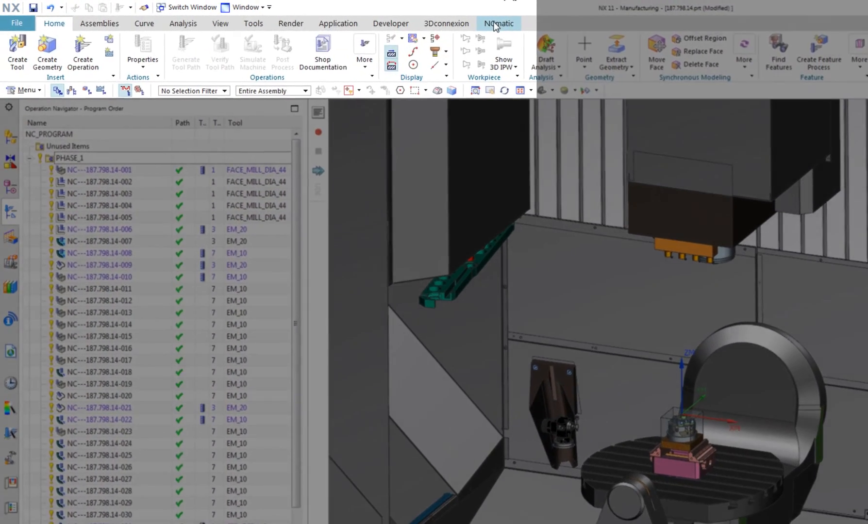
- Bring up the NCmatic ribbon tab and select the PHASE_1 program group
click(497, 23)
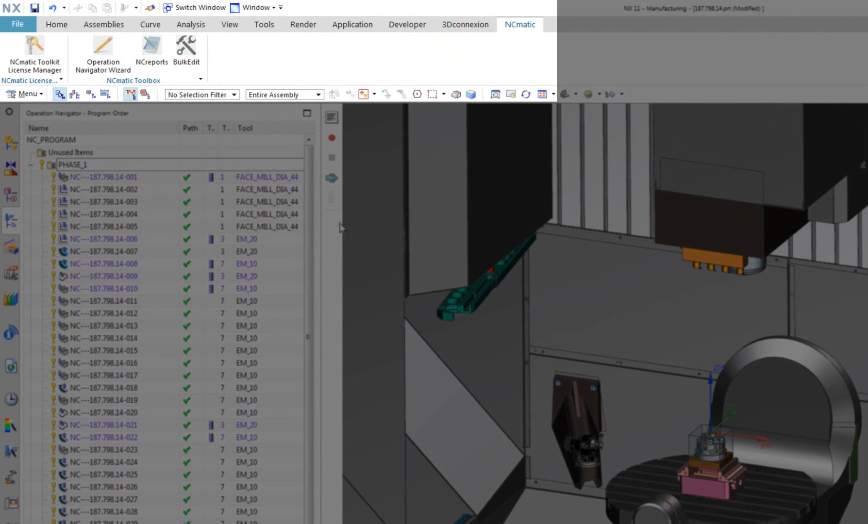
mouse_move(337, 237)
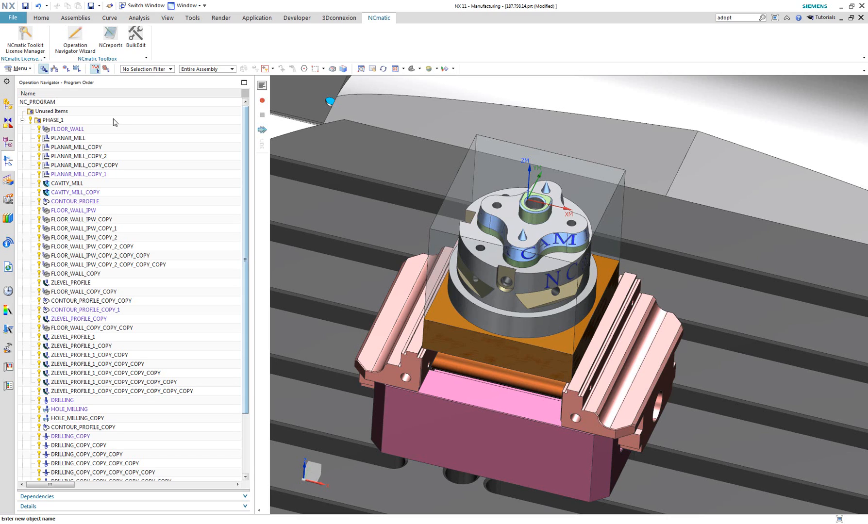
click(53, 120)
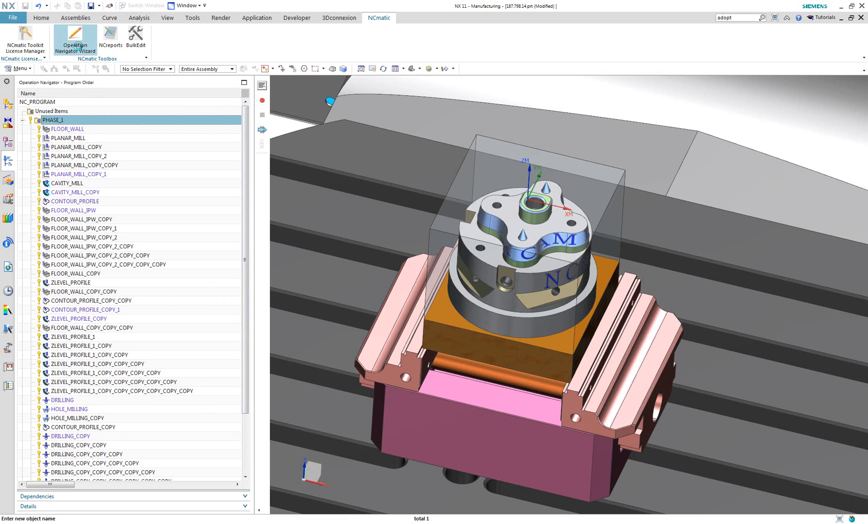
- Launch the Operation Navigator Wizard from the NCmatic tab for PHASE_1
click(74, 39)
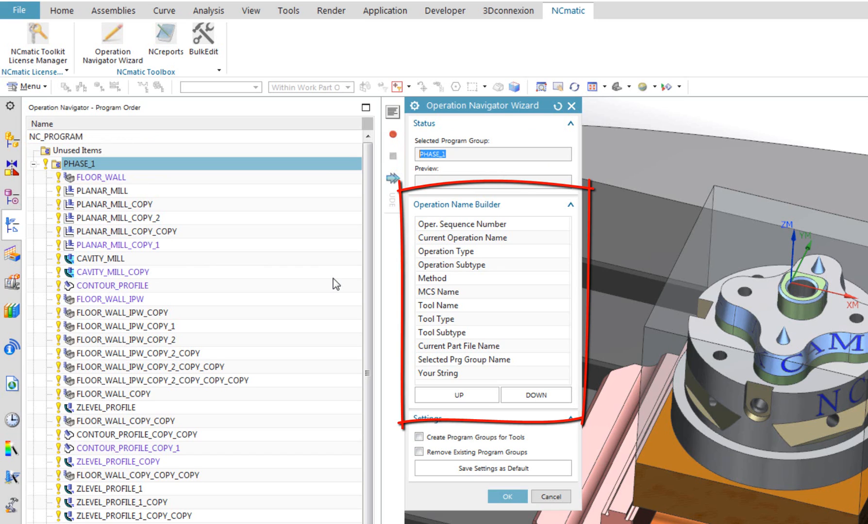
mouse_move(502, 251)
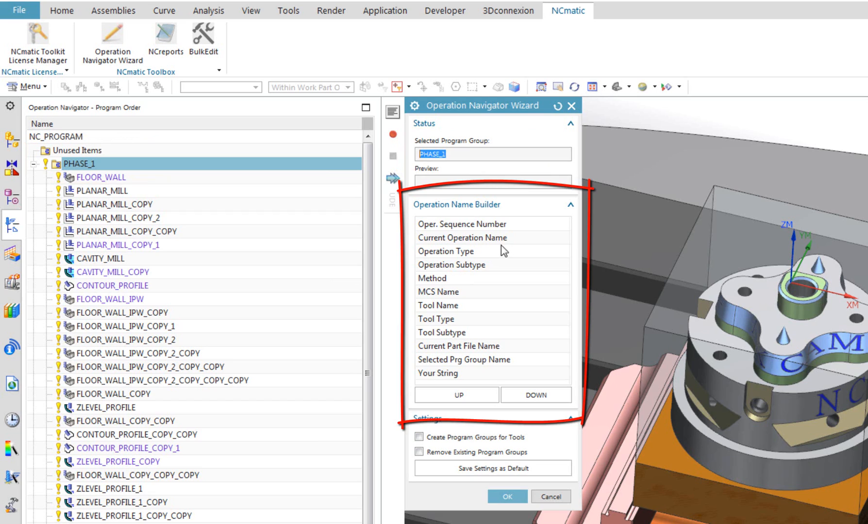
- Order the name parts as part file name, program group, operation subtype: 187.798.14-PHASE_1-FLOOR_WALL
click(461, 224)
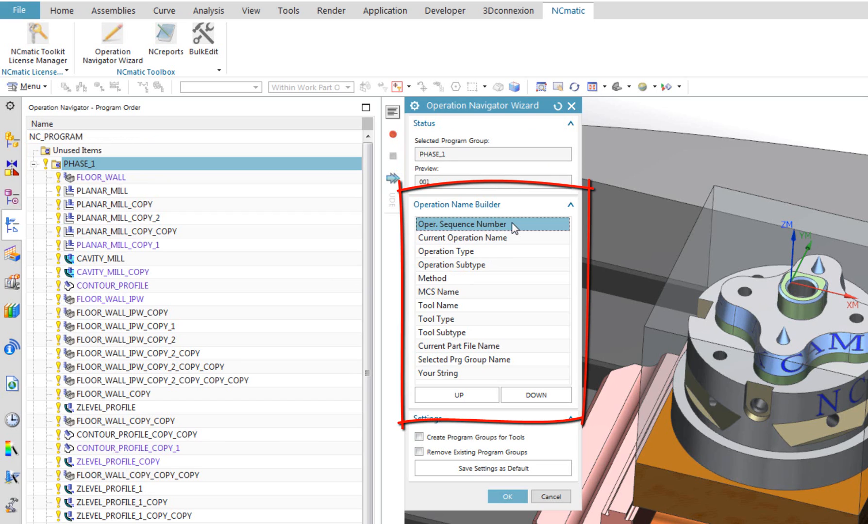
click(452, 265)
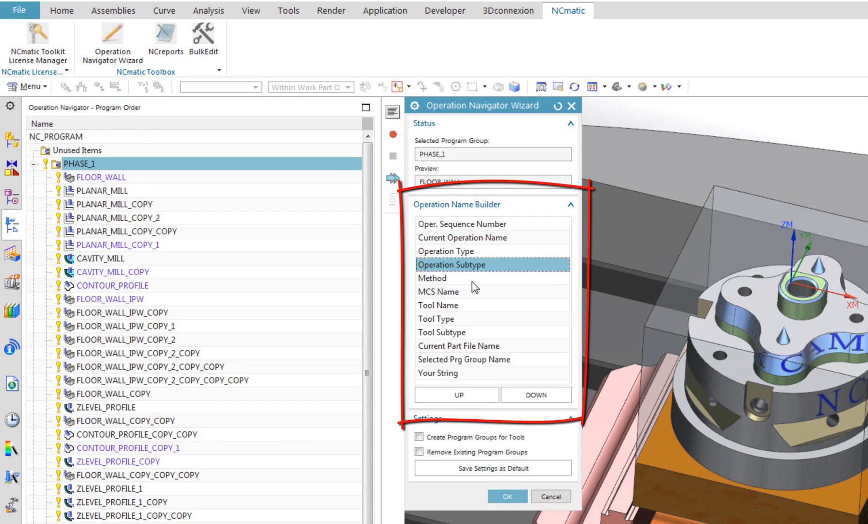
click(465, 360)
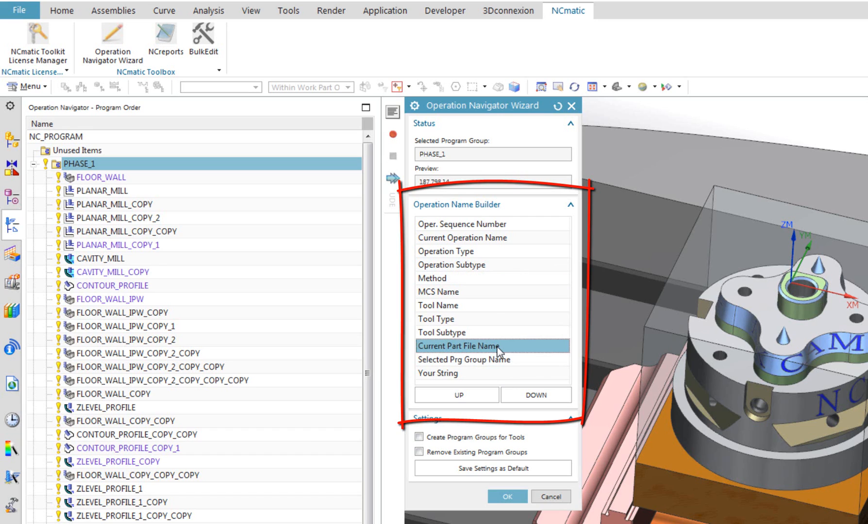
mouse_move(508, 260)
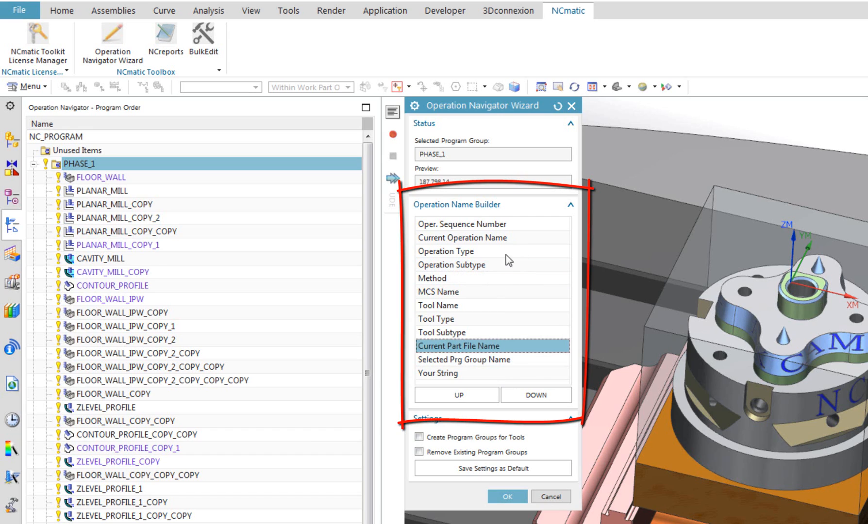
click(451, 265)
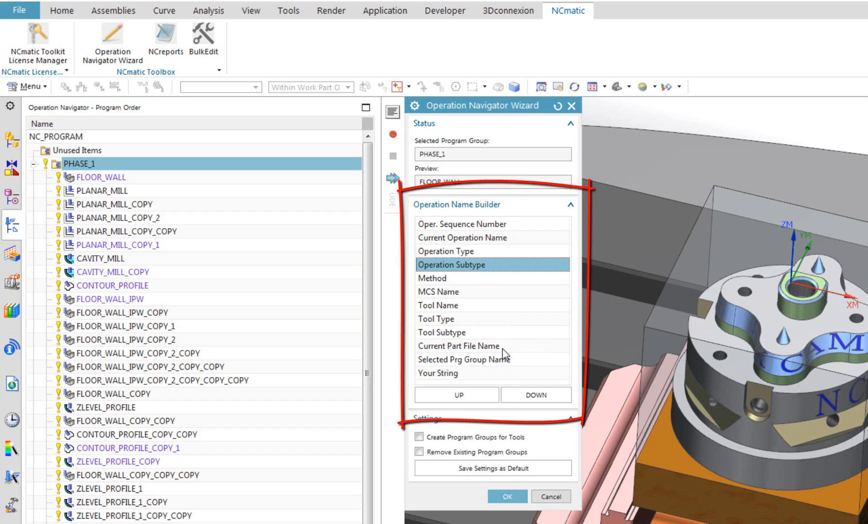
click(458, 346)
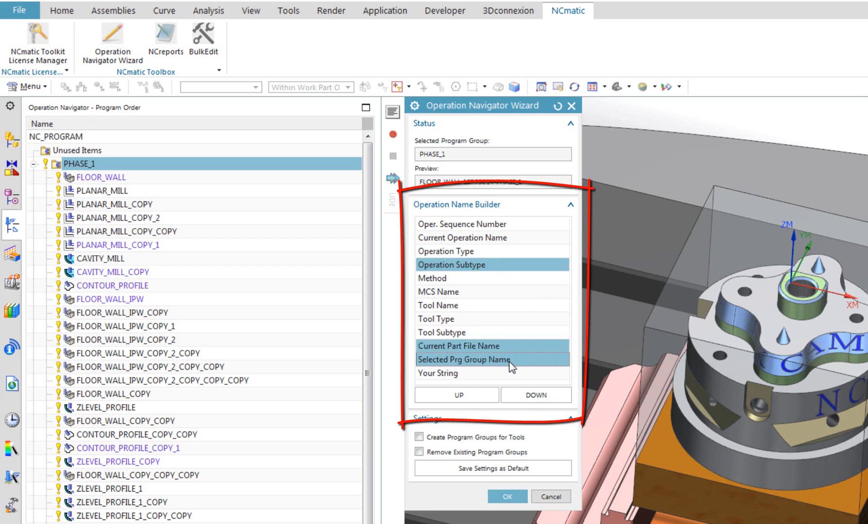
click(535, 395)
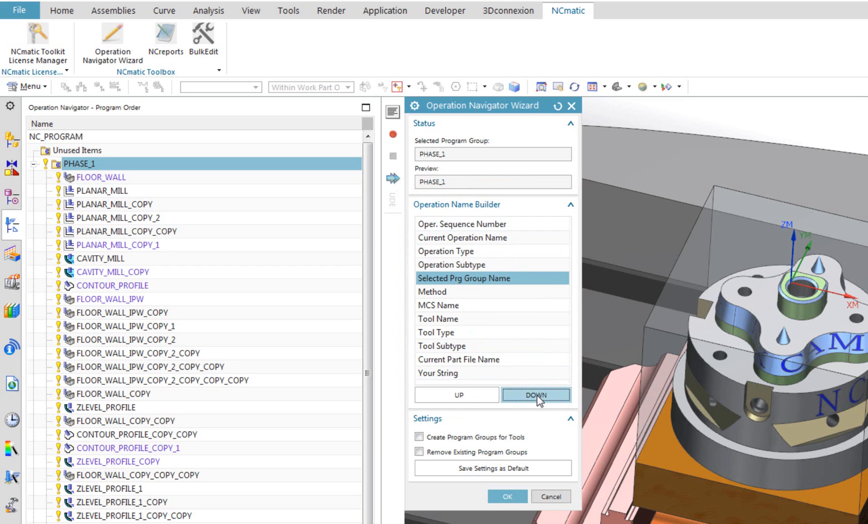
click(535, 396)
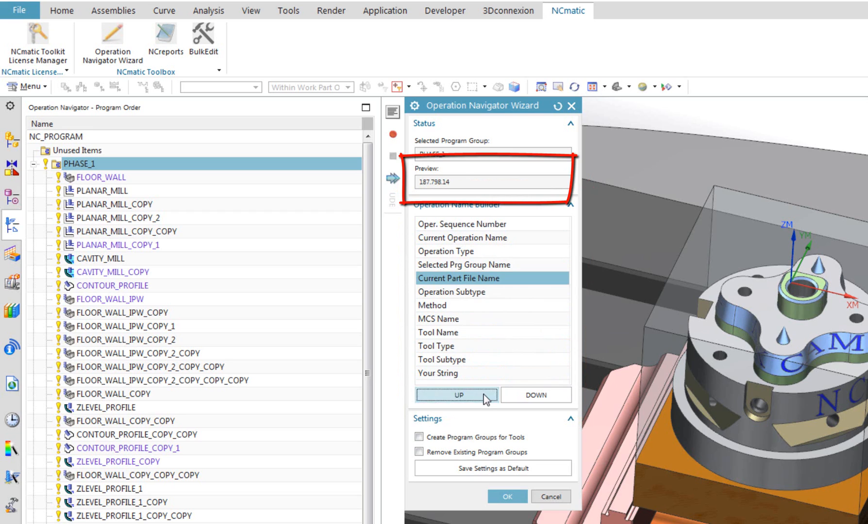
click(457, 394)
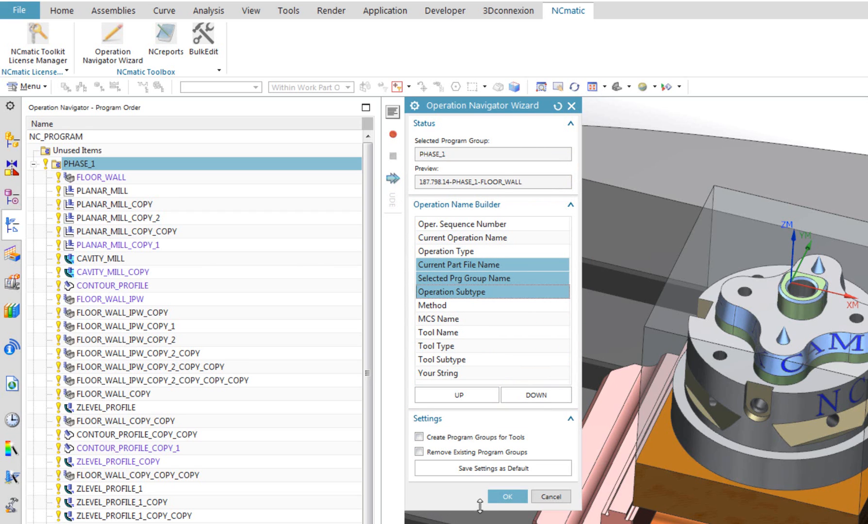
- Apply the 187.798.14-PHASE_1 names, review the renamed list, and reopen the wizard
click(506, 496)
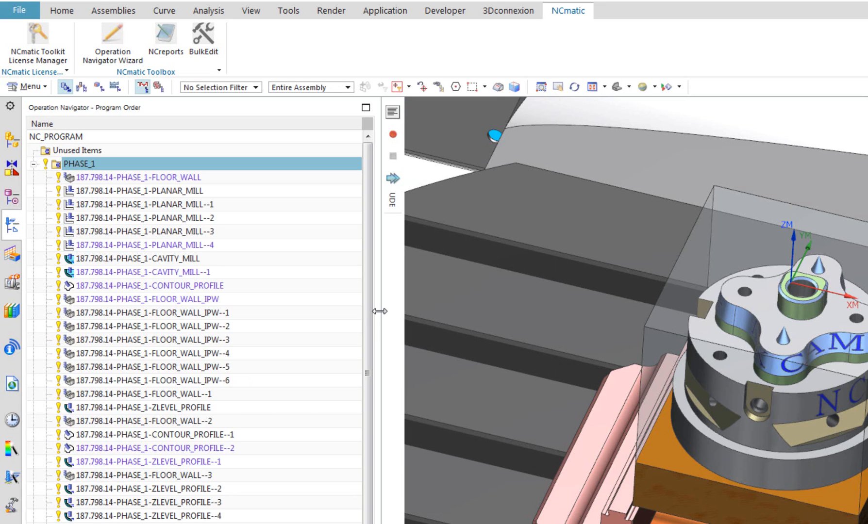
scroll(down, 3)
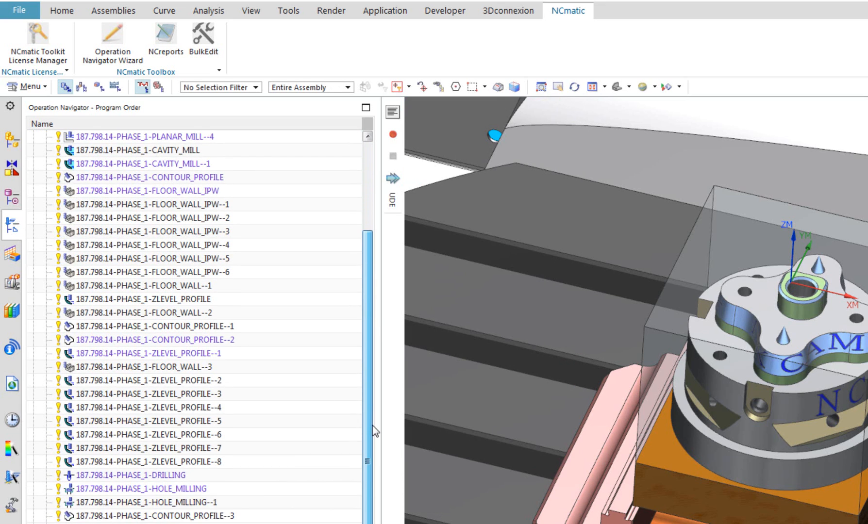
scroll(up, 3)
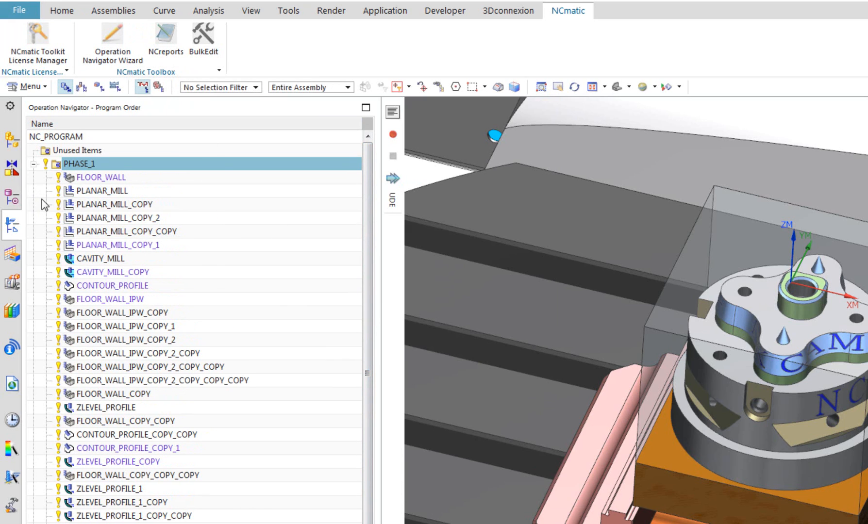
click(112, 42)
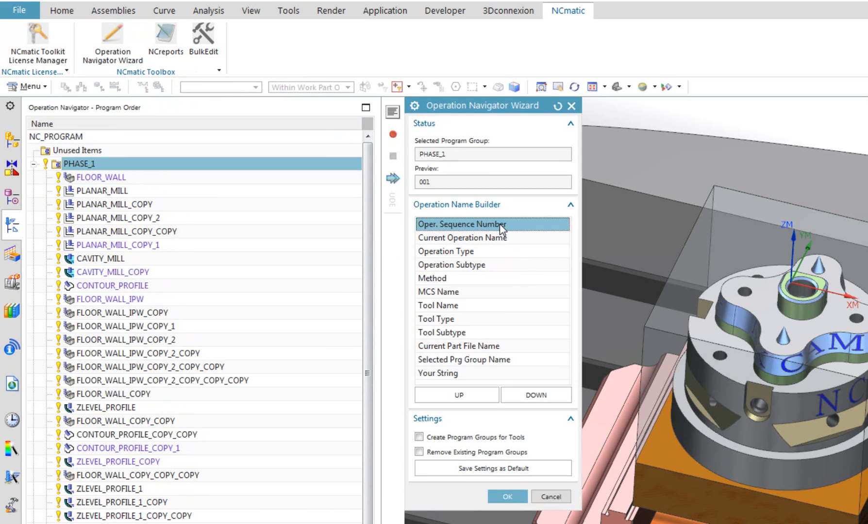
mouse_move(493, 276)
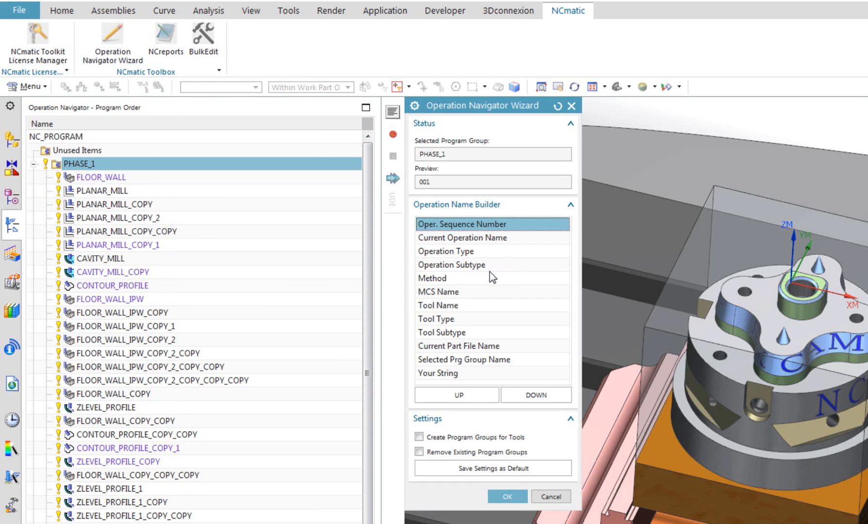
- Rename PHASE_1 operations as number-subtype-tool, e.g. 001-FLOOR_WALL-FACE_MILL_DIA_44, and review them
click(450, 265)
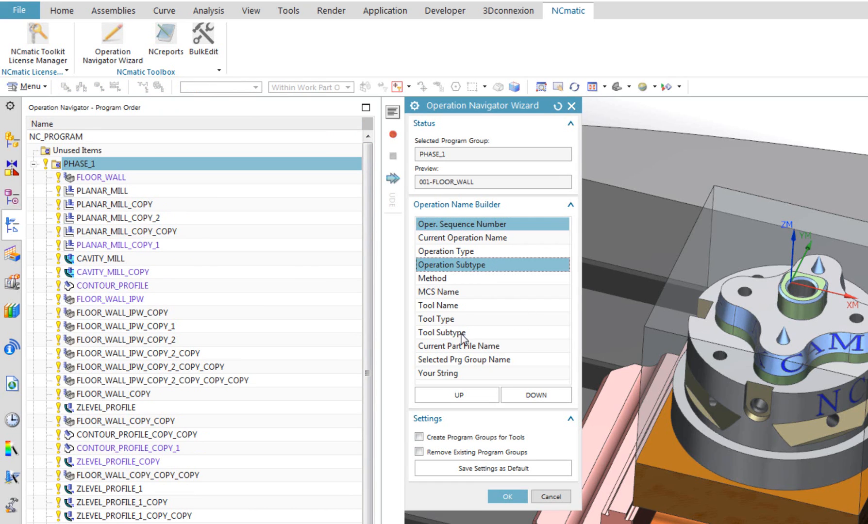
click(437, 305)
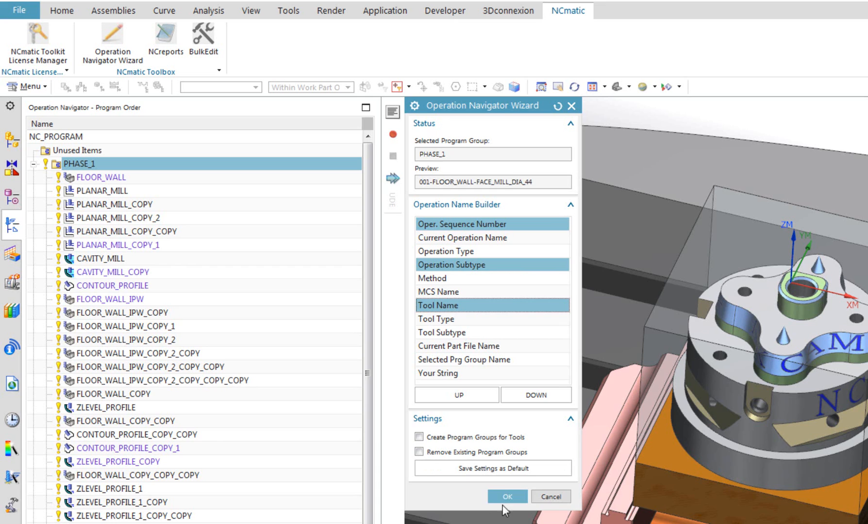
click(506, 497)
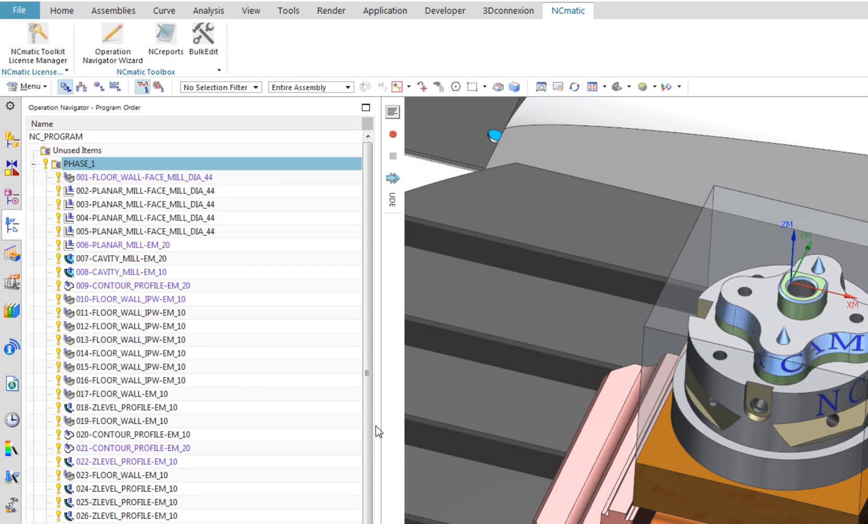
scroll(down, 3)
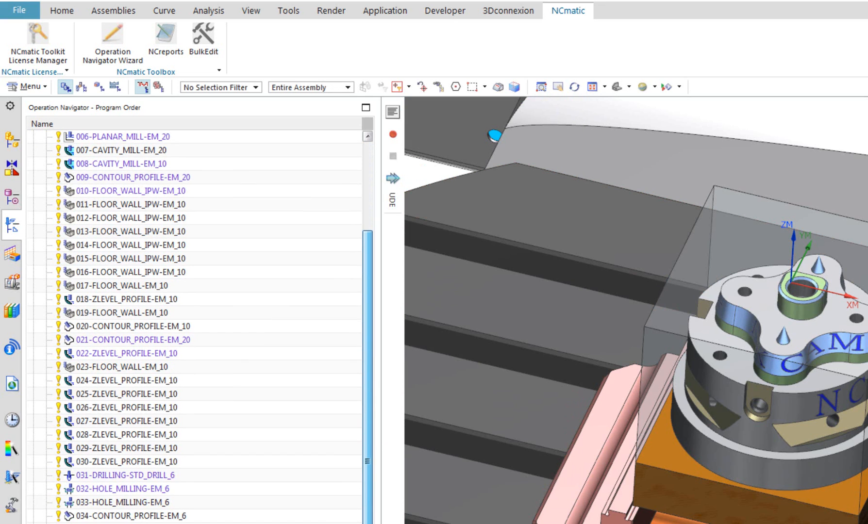
scroll(up, 3)
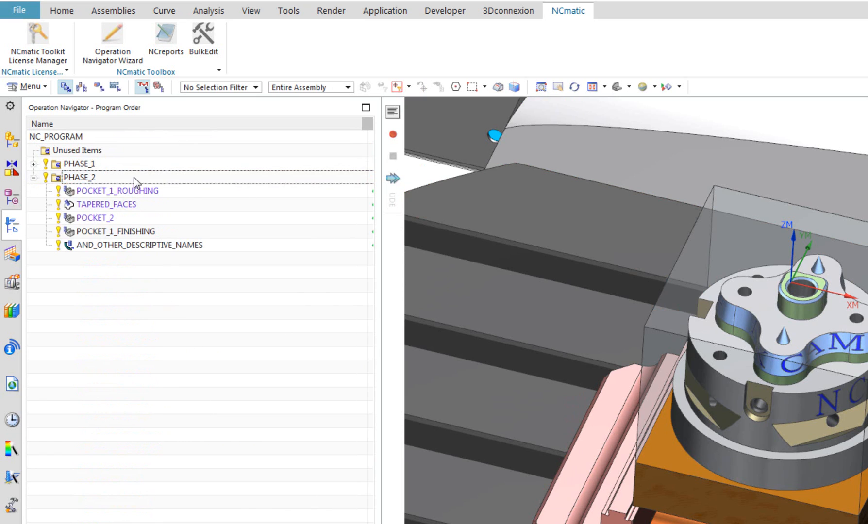
- For PHASE_2, confirm a sequence number plus current name pattern previewing 001-POCKET_1_ROUGHING
click(79, 177)
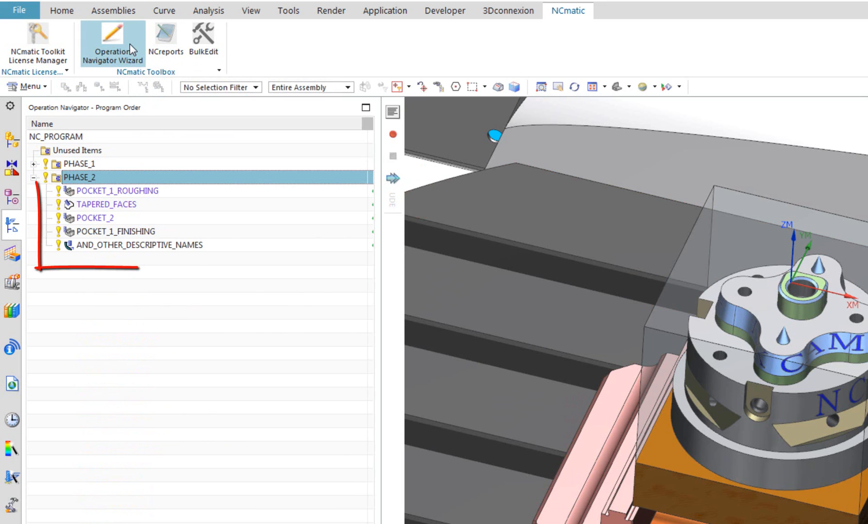
click(113, 43)
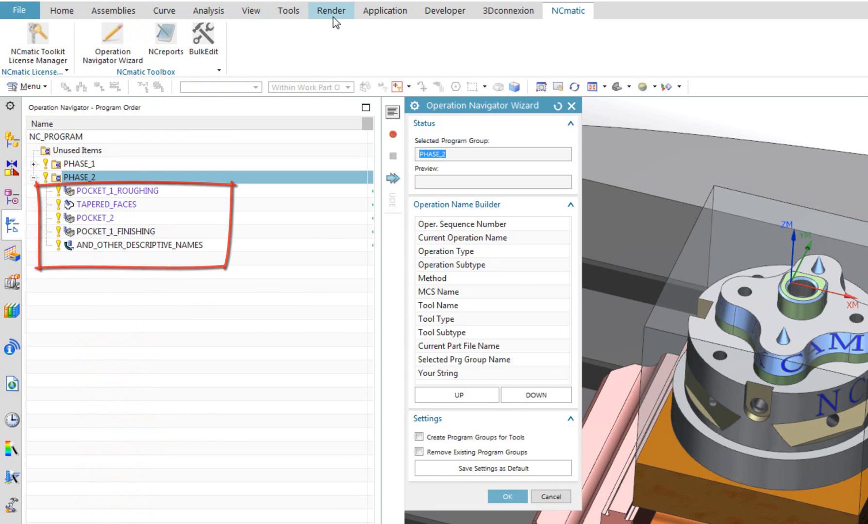
click(462, 224)
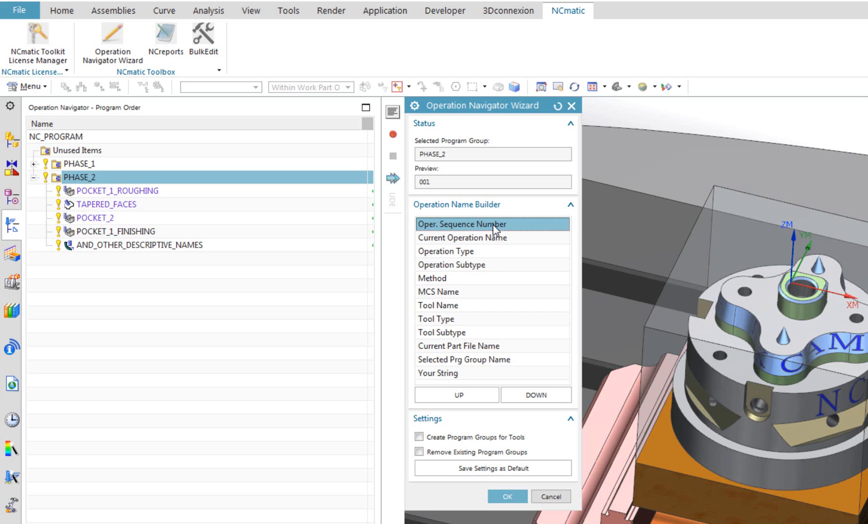
click(463, 238)
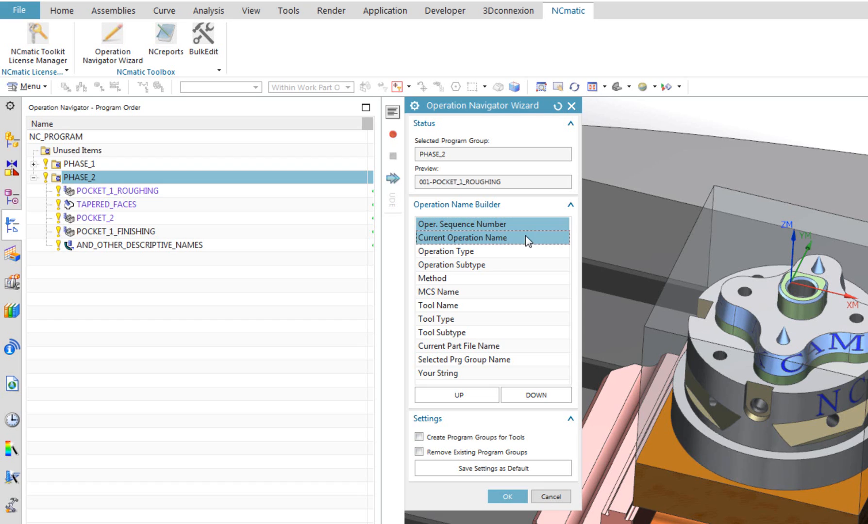
mouse_move(506, 496)
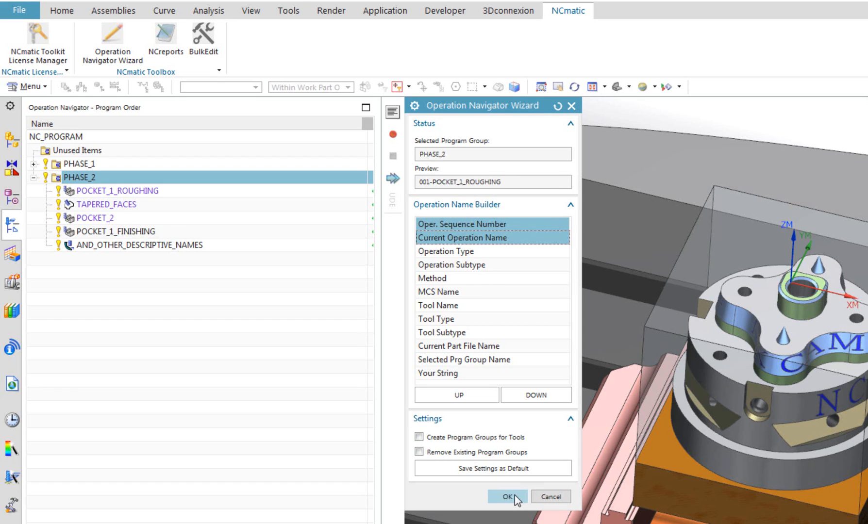
click(504, 497)
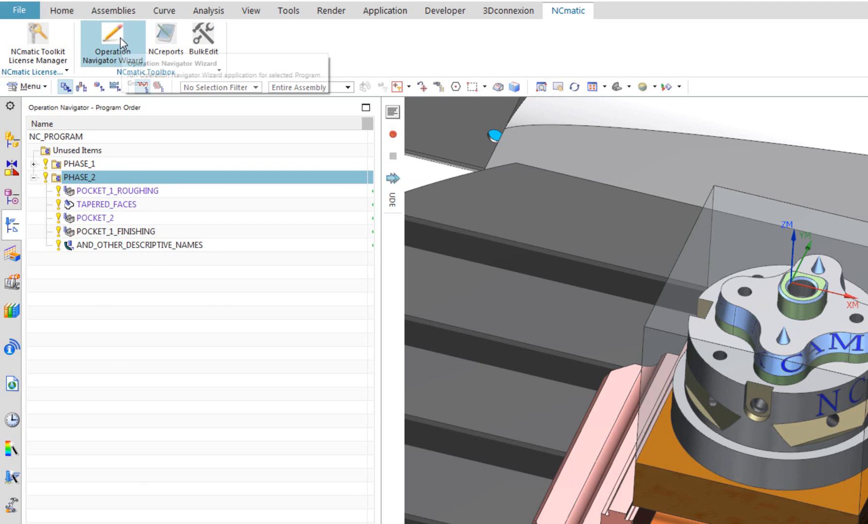
- Prefix PHASE_2 operation names with part file 187.798.14, e.g. 187.798.14-POCKET_1_ROUGHING
click(112, 39)
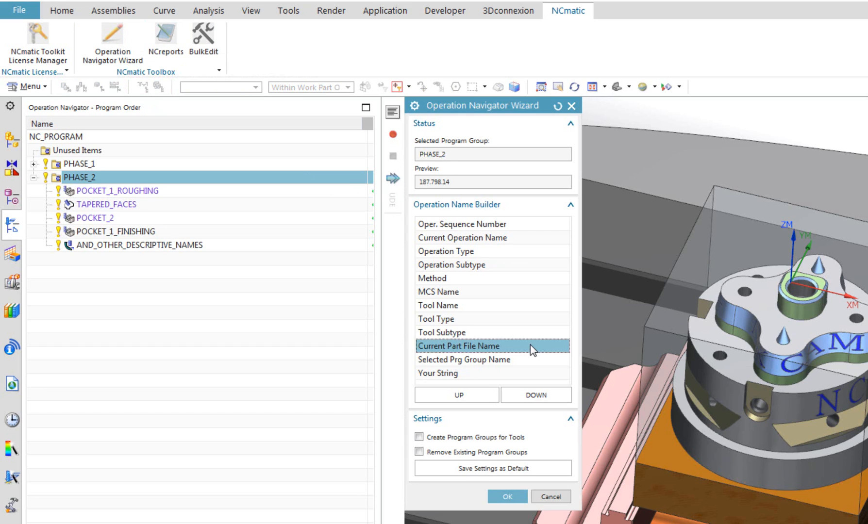
click(456, 395)
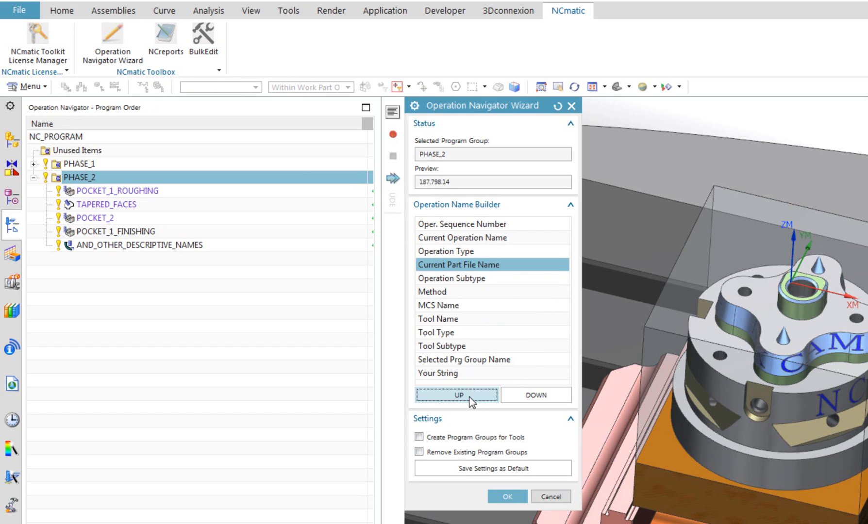
click(455, 395)
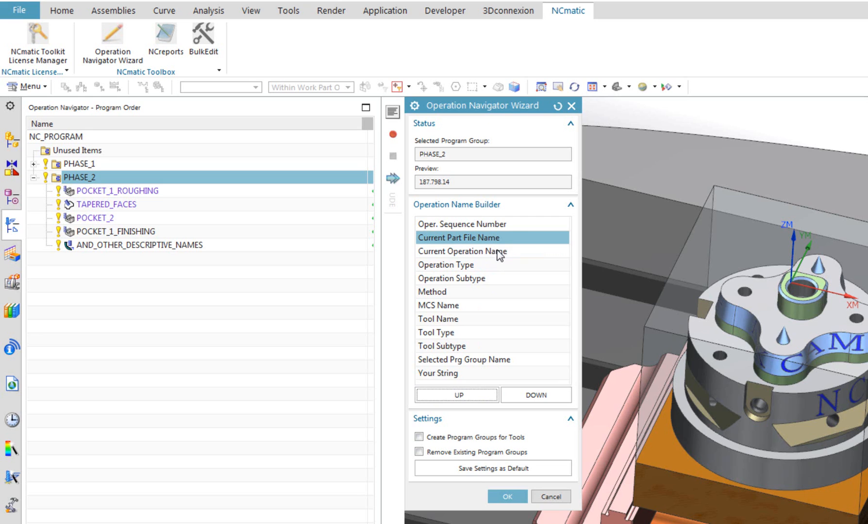
click(463, 252)
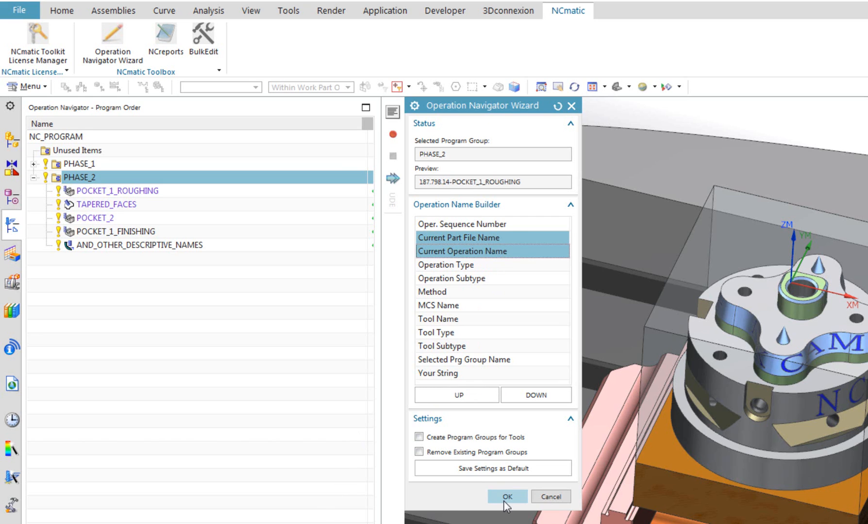
click(505, 496)
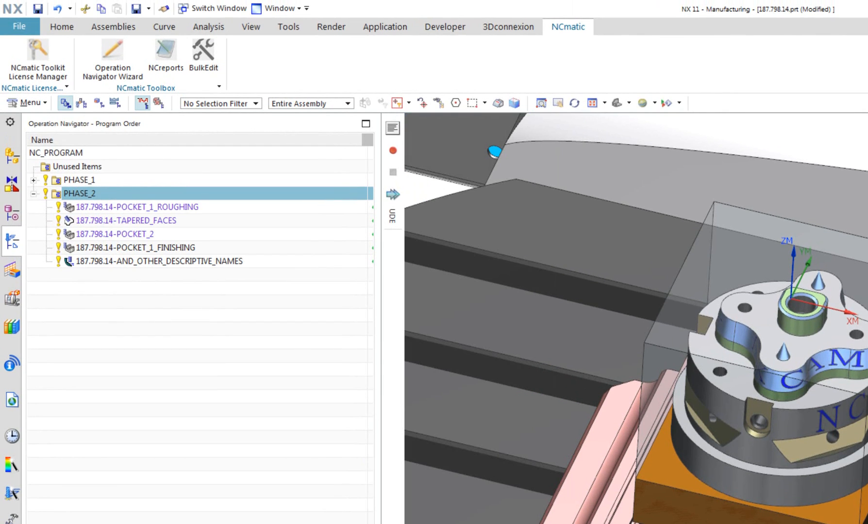
- Collapse PHASE_2, select PHASE_1 and launch the Operation Navigator Wizard
click(34, 193)
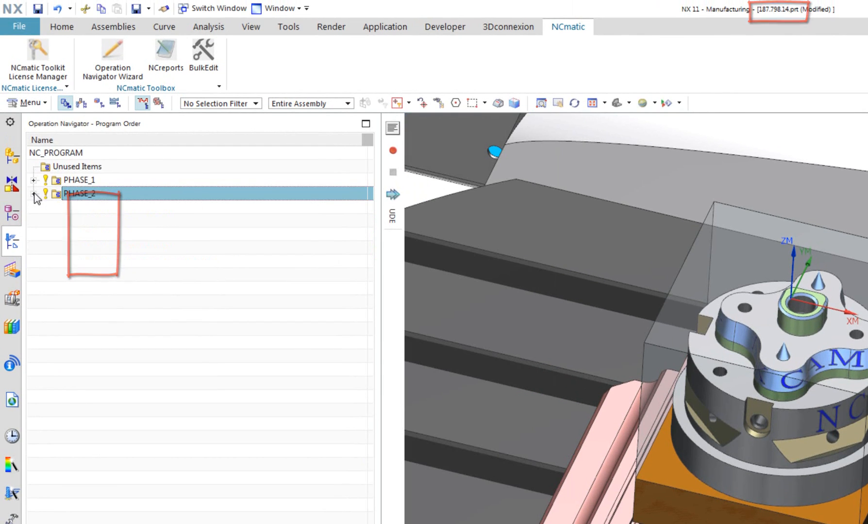
click(34, 180)
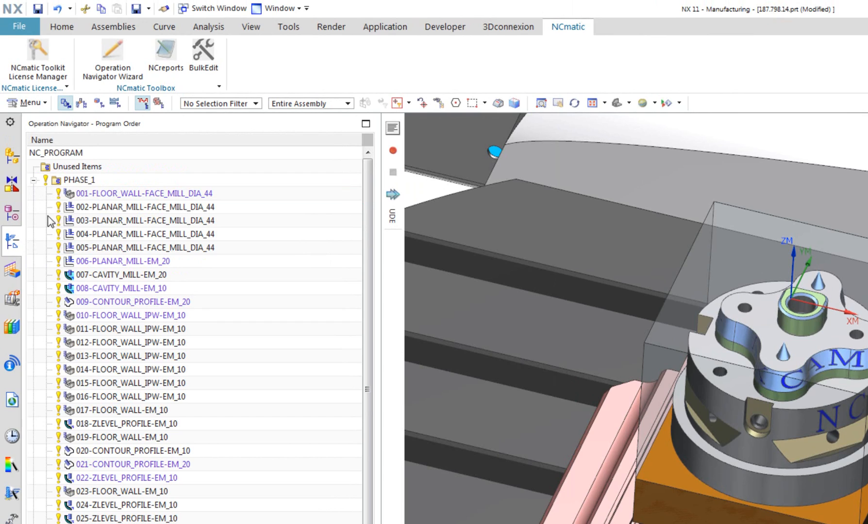
mouse_move(97, 191)
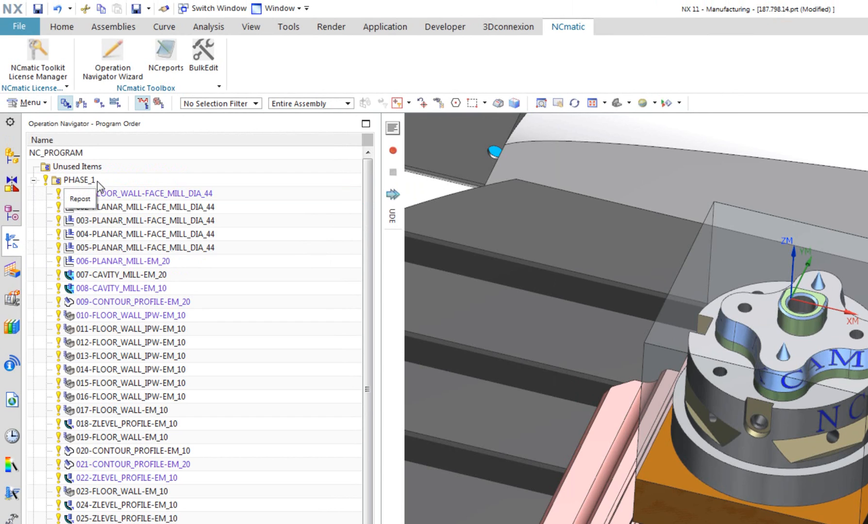
click(80, 181)
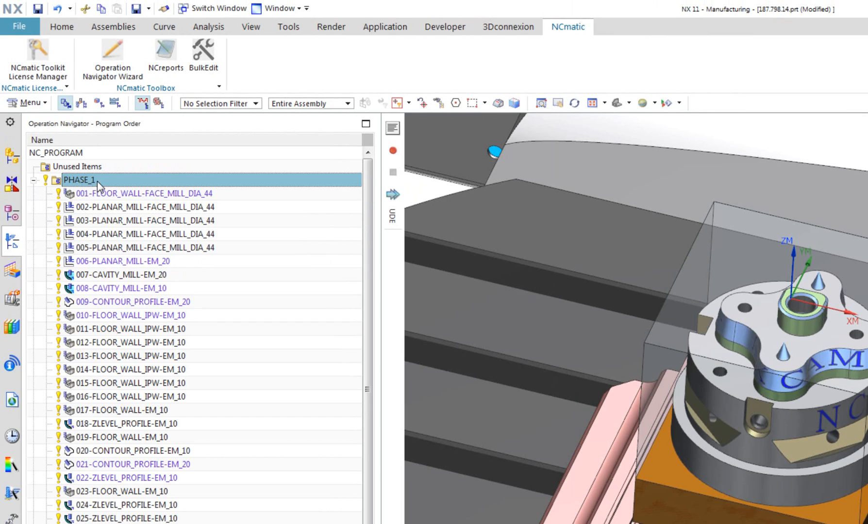
mouse_move(112, 59)
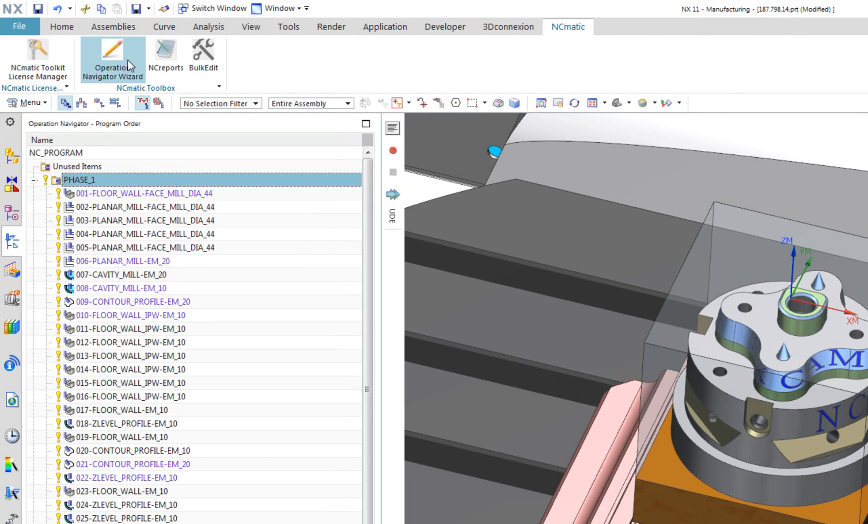
click(112, 59)
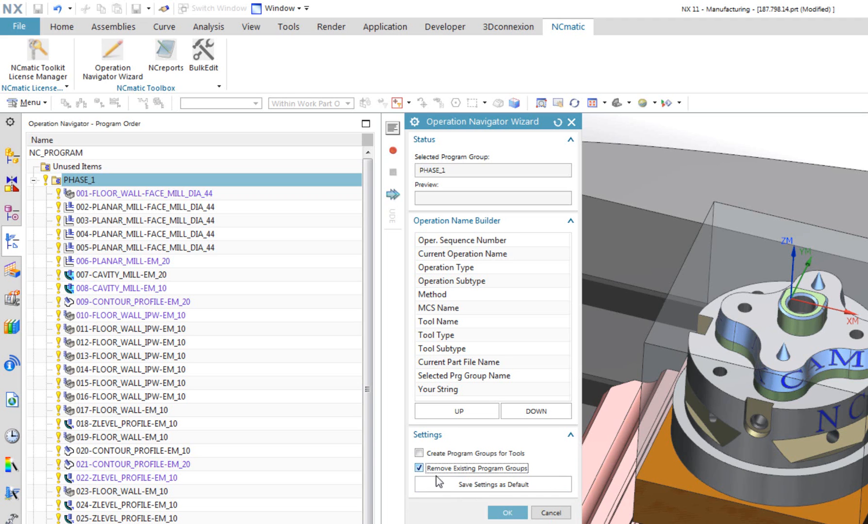
- Name operations by sequence number and subtype, grouped into tool-named program groups
click(419, 468)
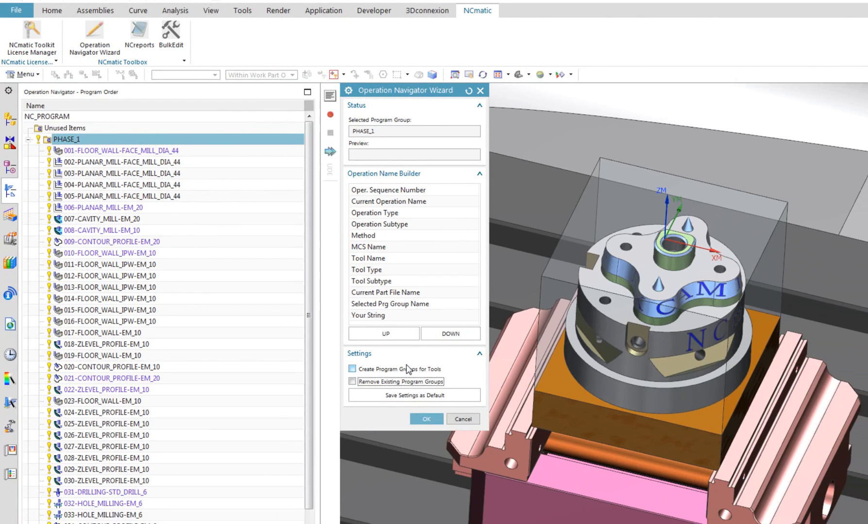
click(352, 370)
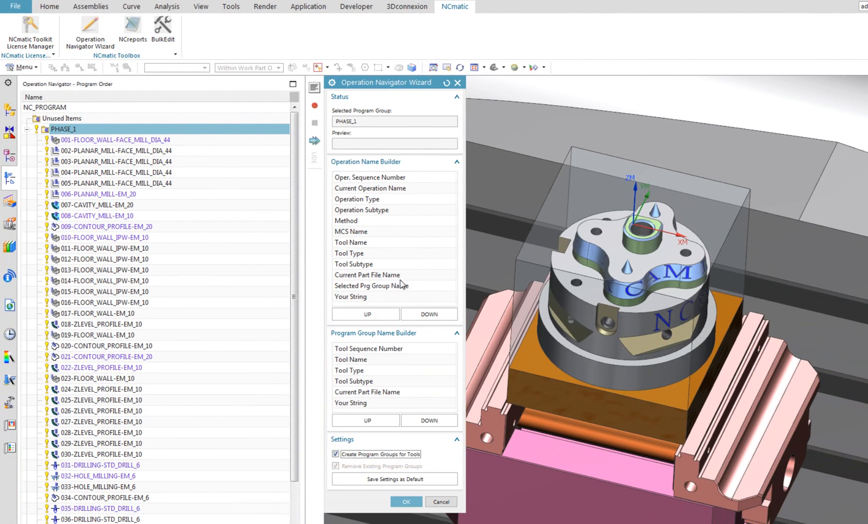
click(370, 177)
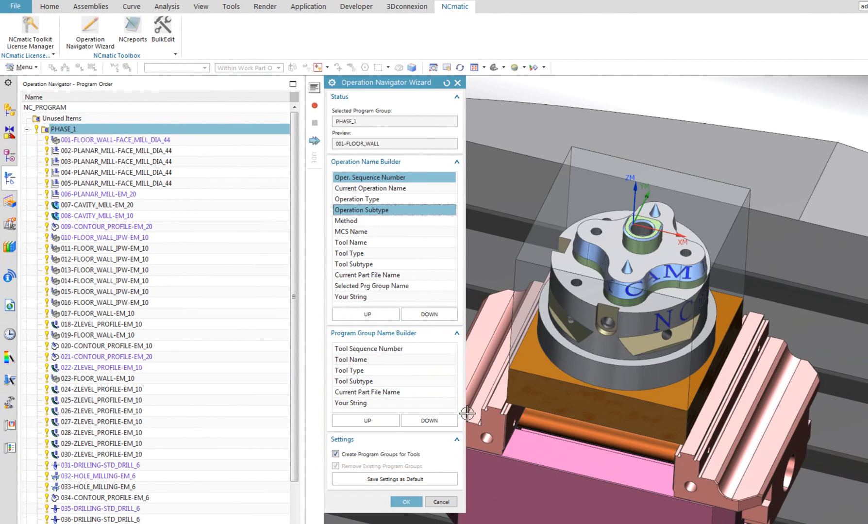
mouse_move(400, 379)
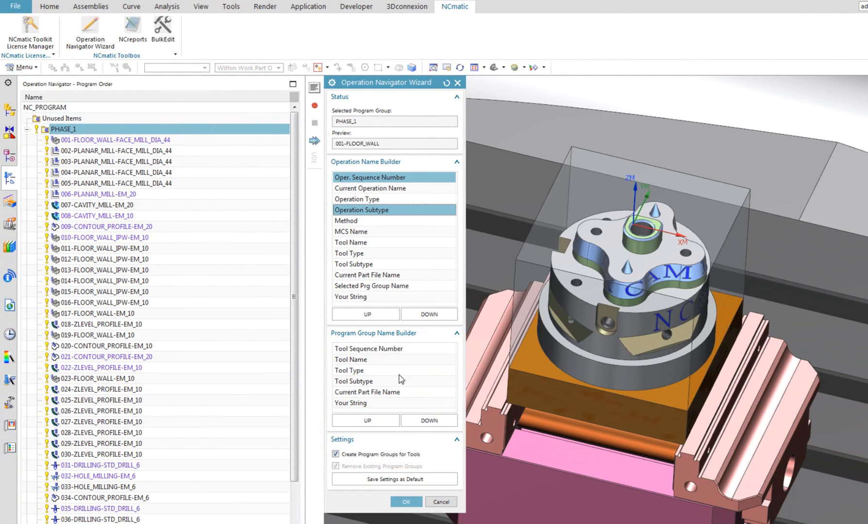
click(368, 359)
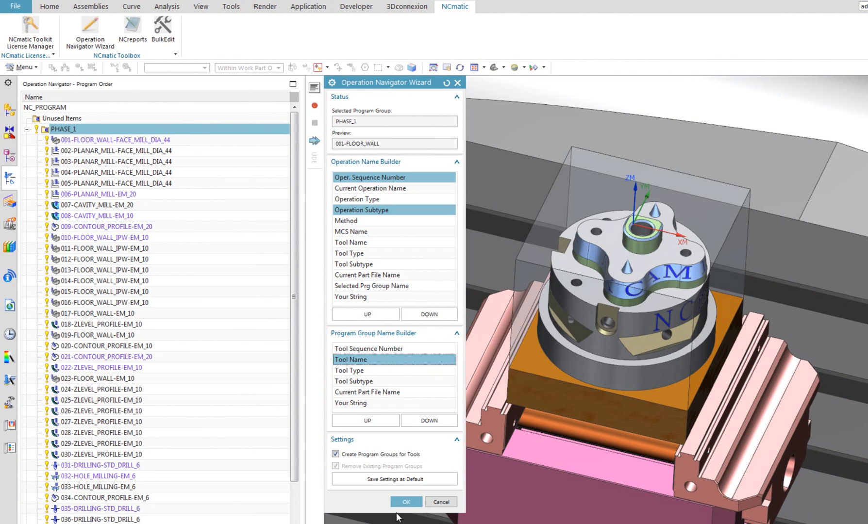
click(406, 501)
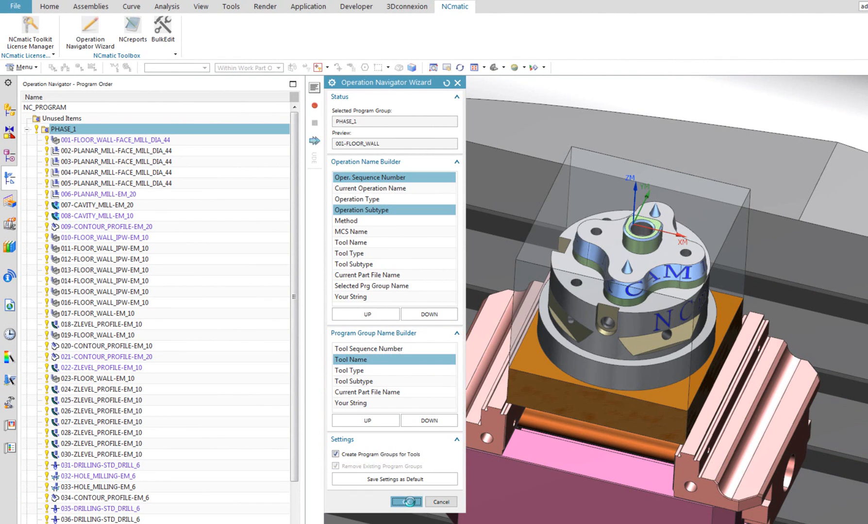
click(405, 502)
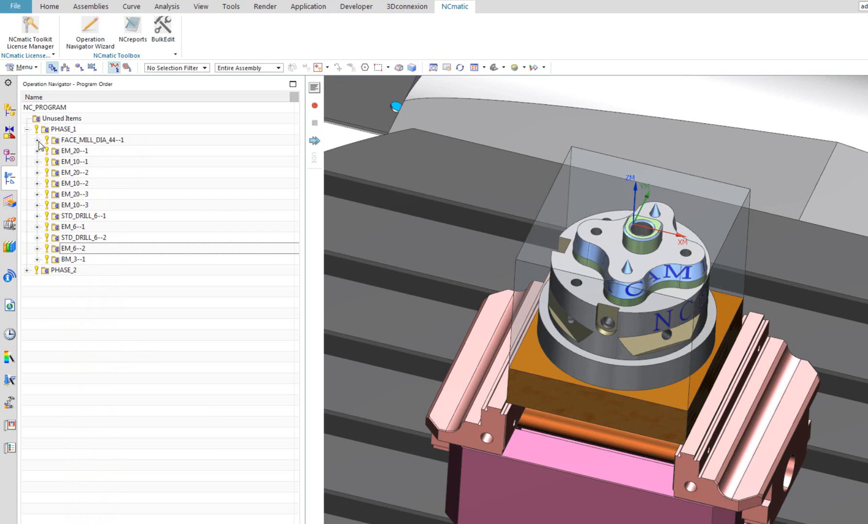
- Expand the FACE_MILL_DIA_44--1 and EM_10--2 tool groups and scroll through their operations
click(36, 140)
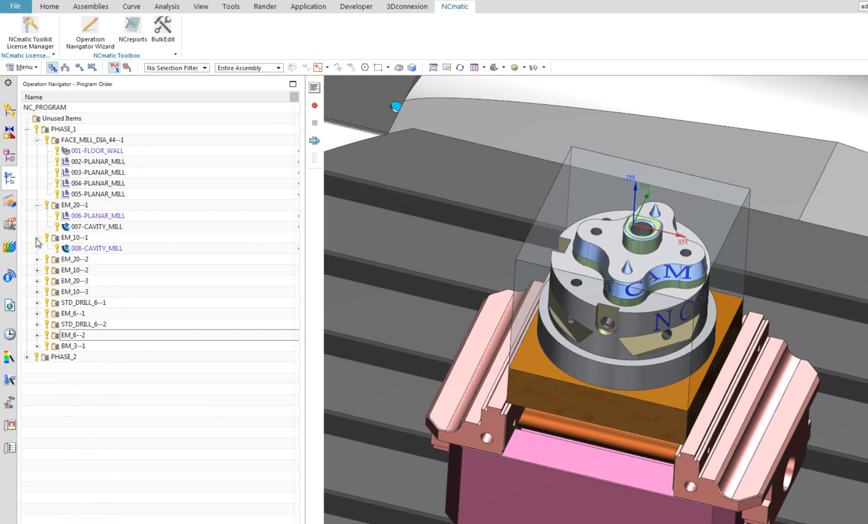
click(37, 260)
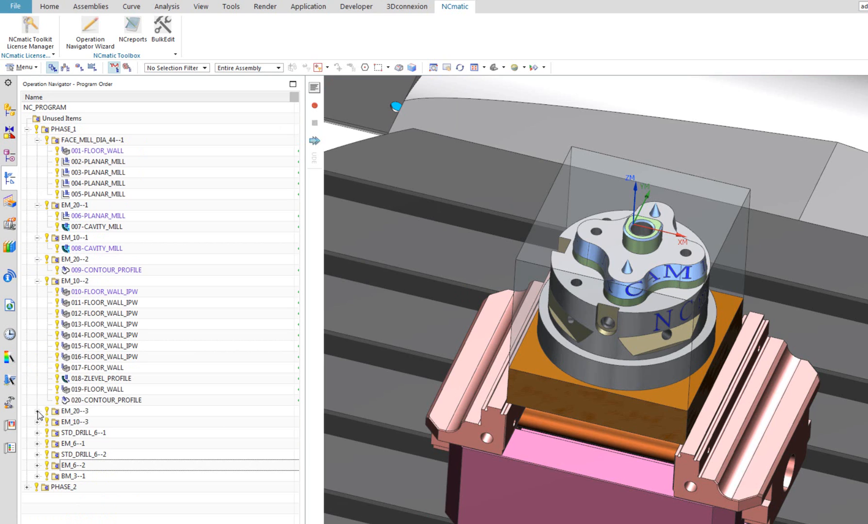
scroll(down, 3)
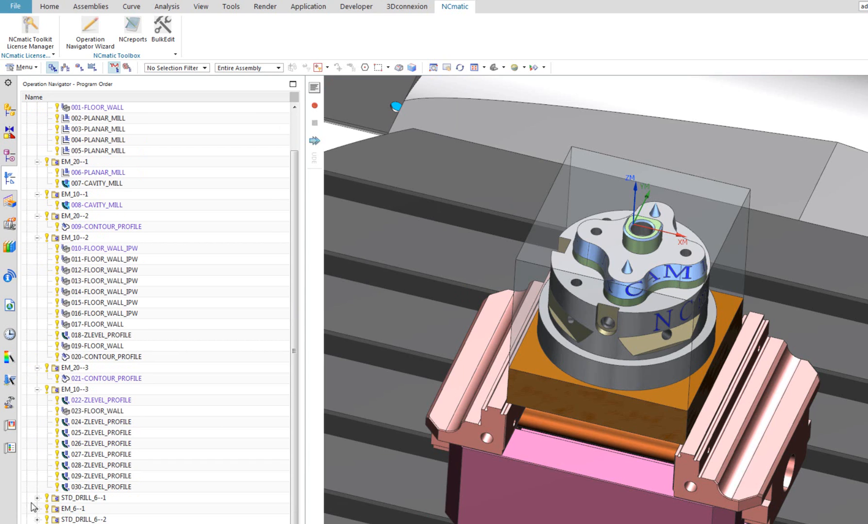
scroll(down, 3)
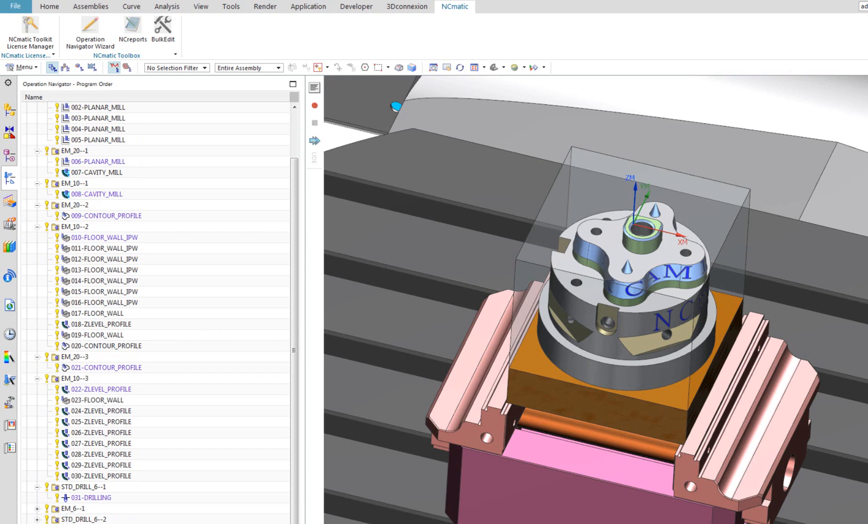
scroll(down, 3)
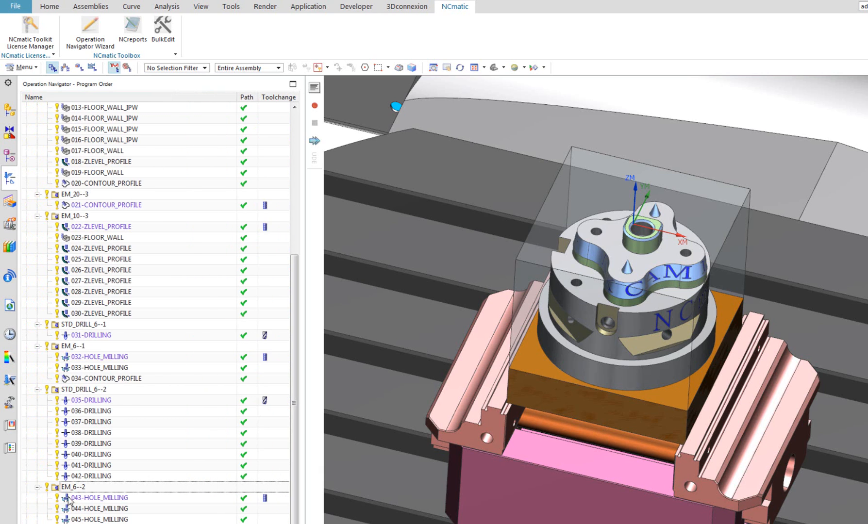
scroll(up, 3)
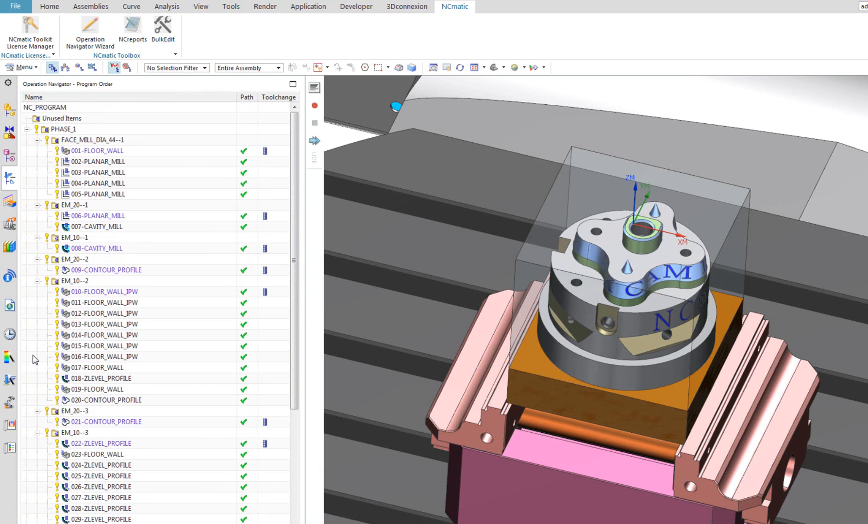
scroll(down, 3)
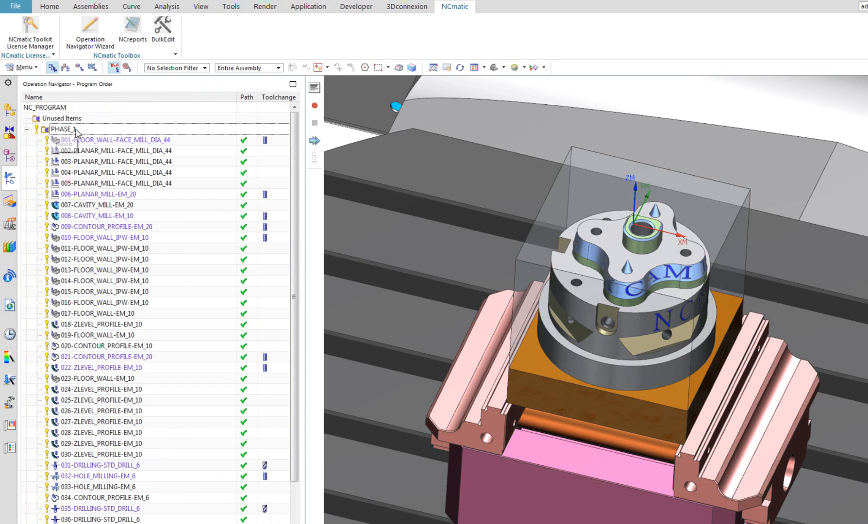
- Group PHASE_1 into tool folders named part file, tool sequence, tool: 187.798.14-001-FACE_MILL_DIA_44
click(62, 129)
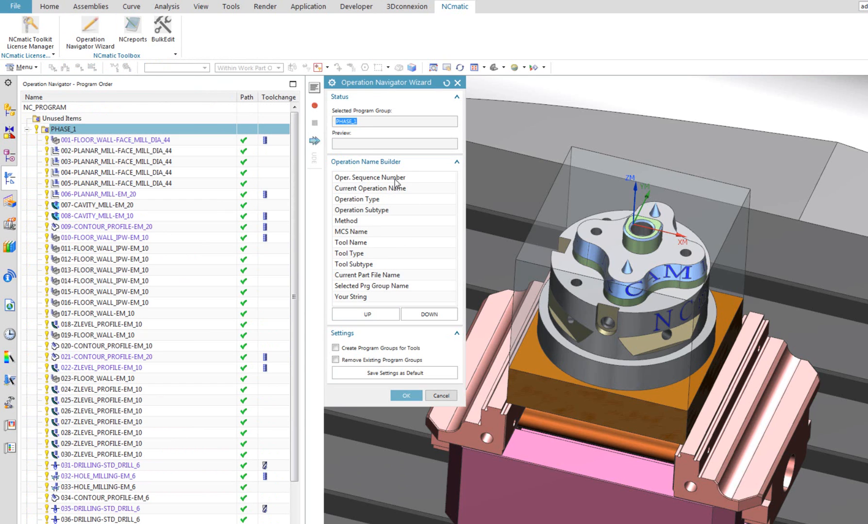
click(361, 210)
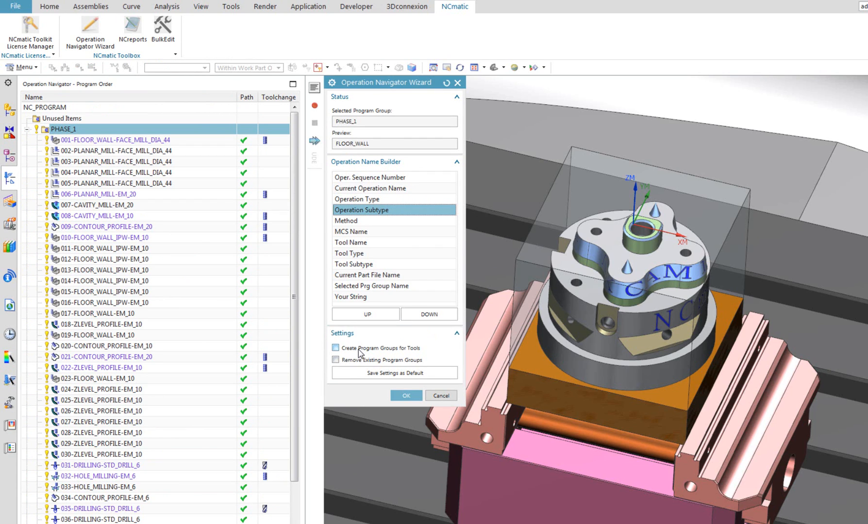
click(336, 348)
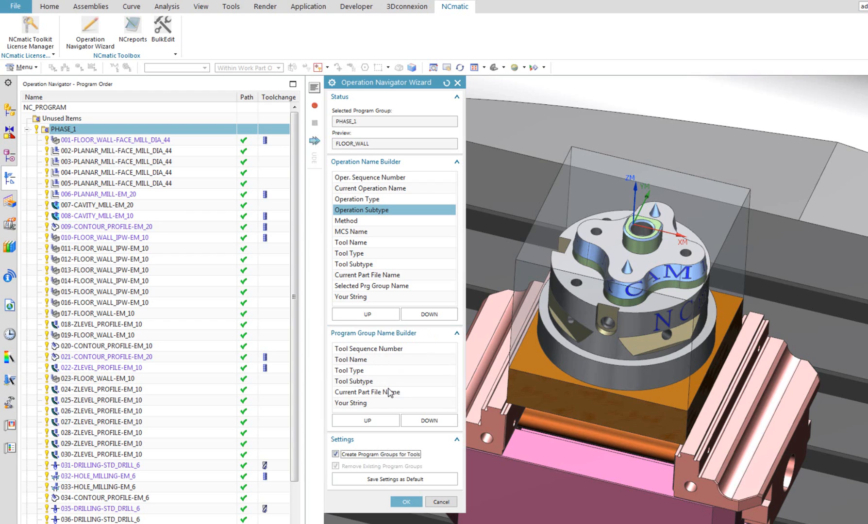
mouse_move(393, 400)
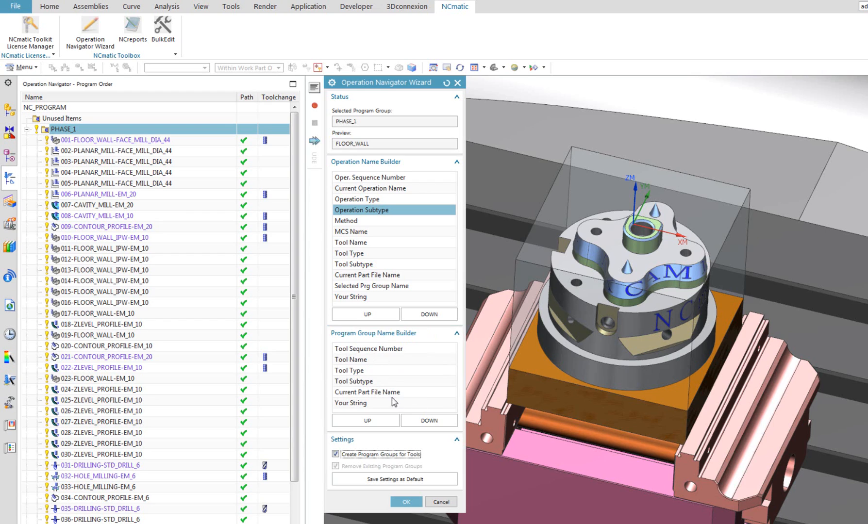
click(364, 421)
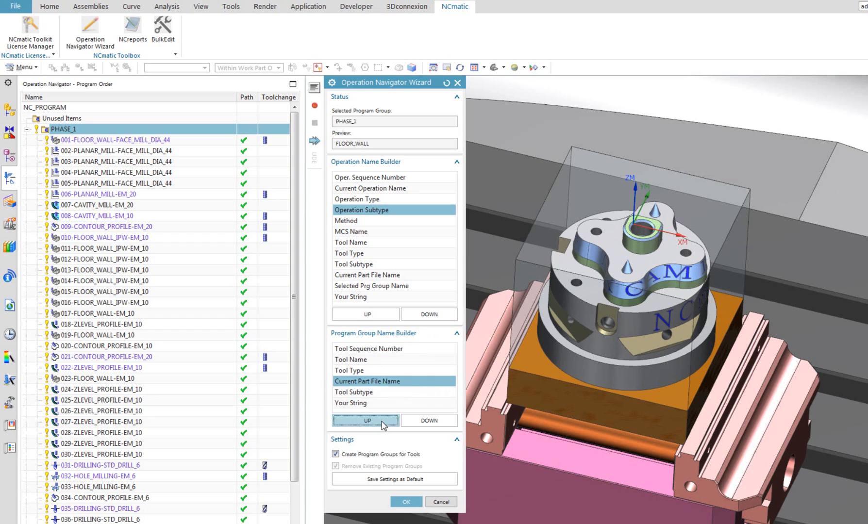
click(364, 421)
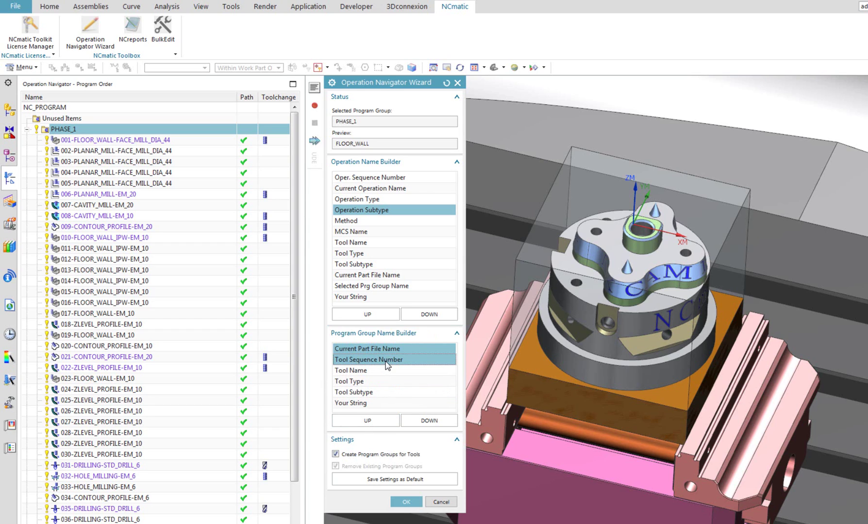
mouse_move(365, 383)
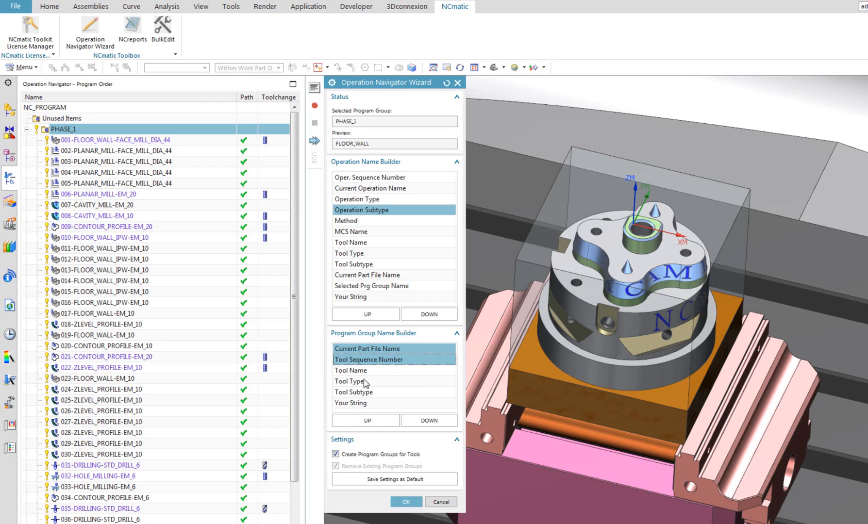
click(365, 370)
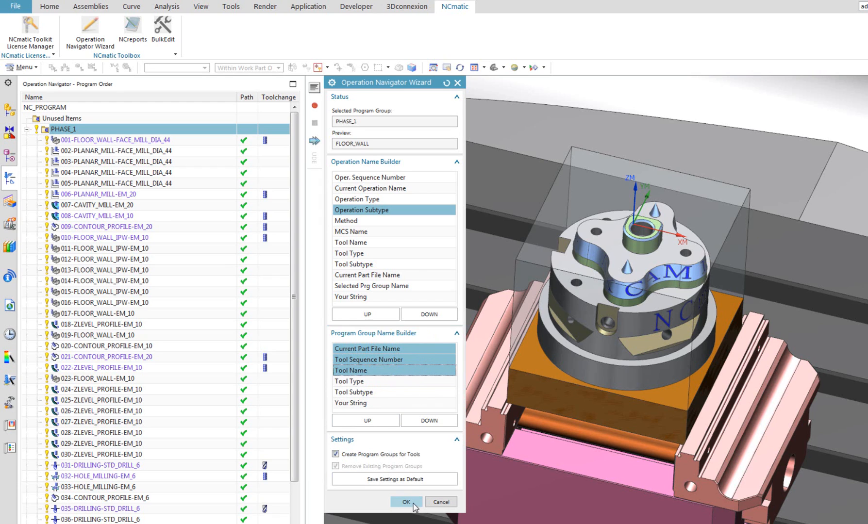
click(405, 501)
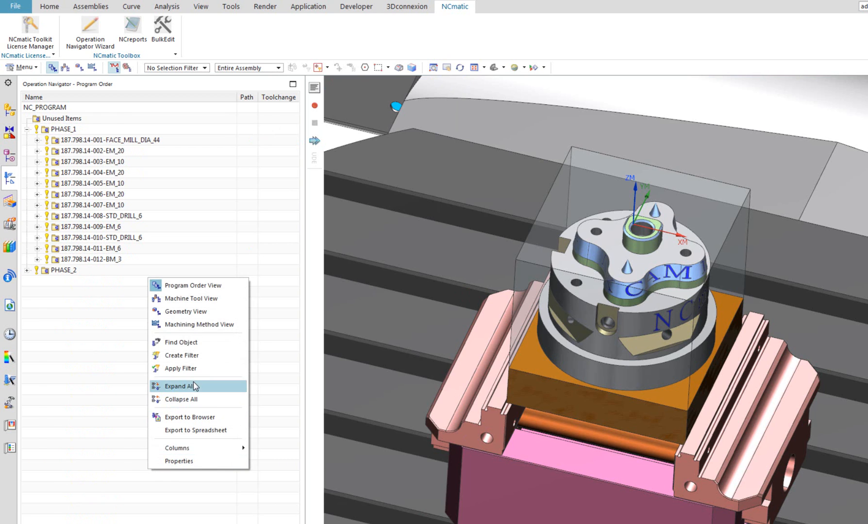
- Expand all tool groups, browse the renamed operations, and reopen the naming wizard for PHASE_1
click(178, 386)
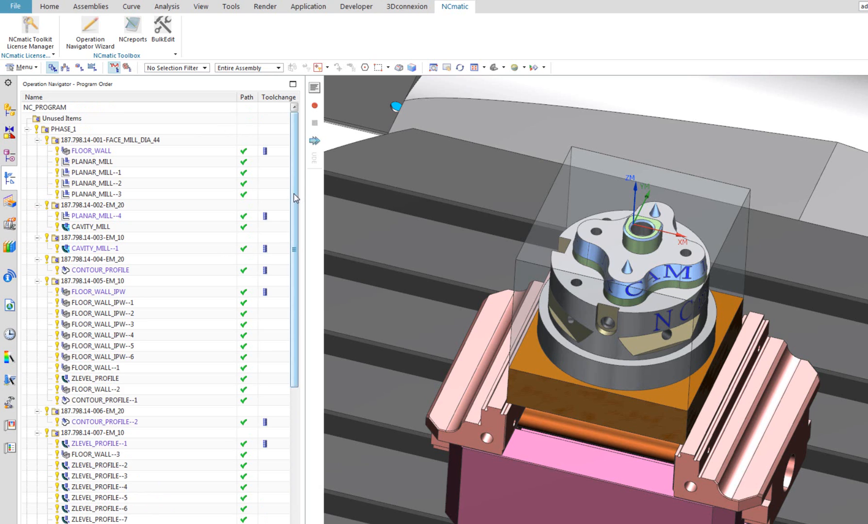
scroll(down, 3)
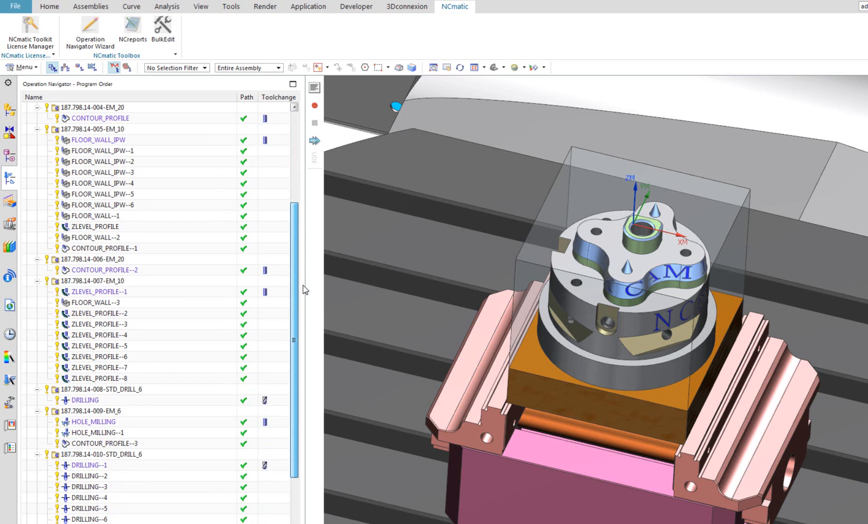
scroll(down, 3)
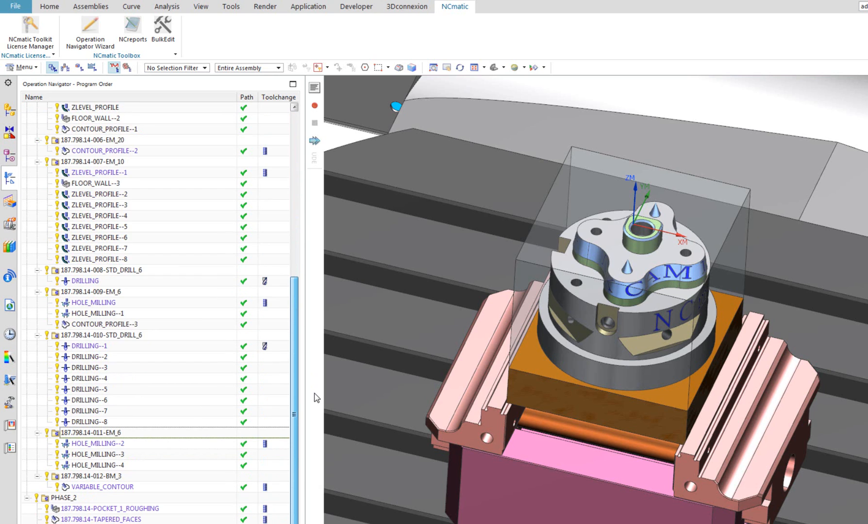
scroll(up, 3)
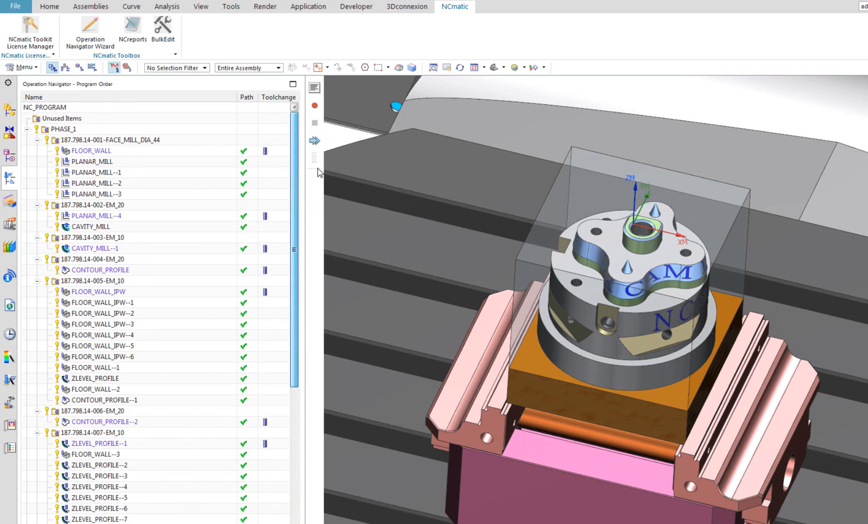
click(62, 130)
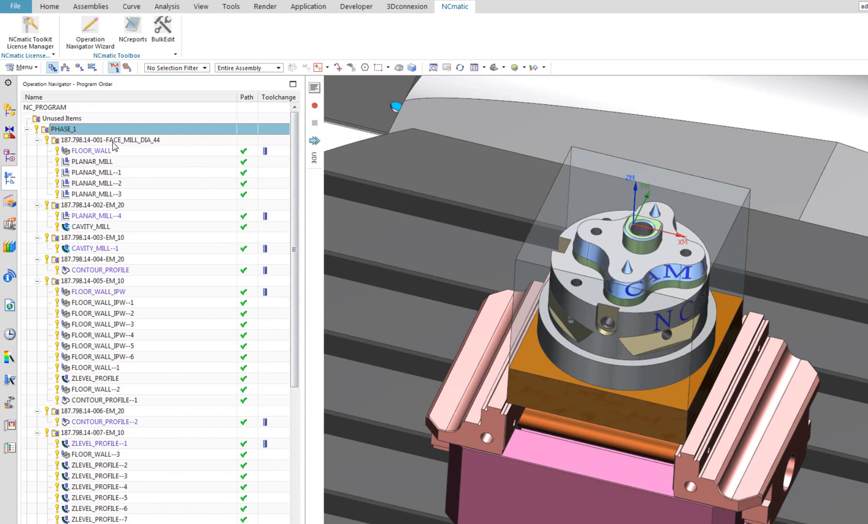
click(90, 31)
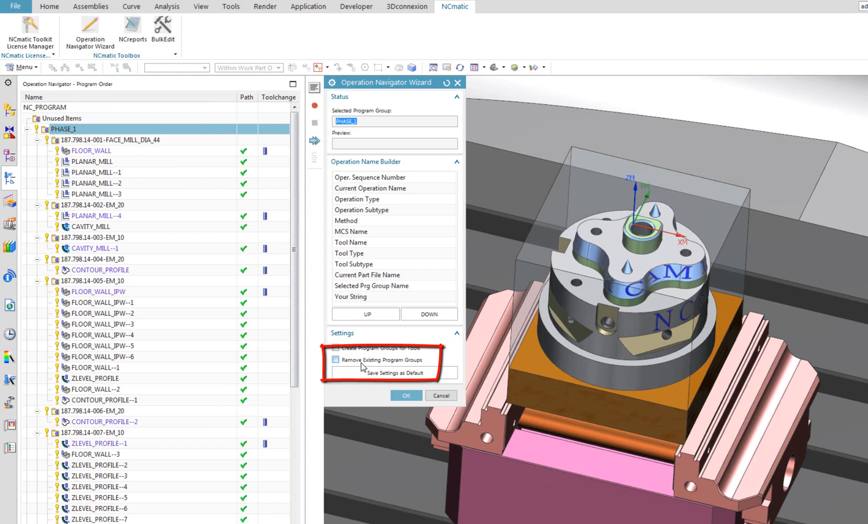
- Rename PHASE_1 operations by sequence number only, removing existing program groups
click(336, 360)
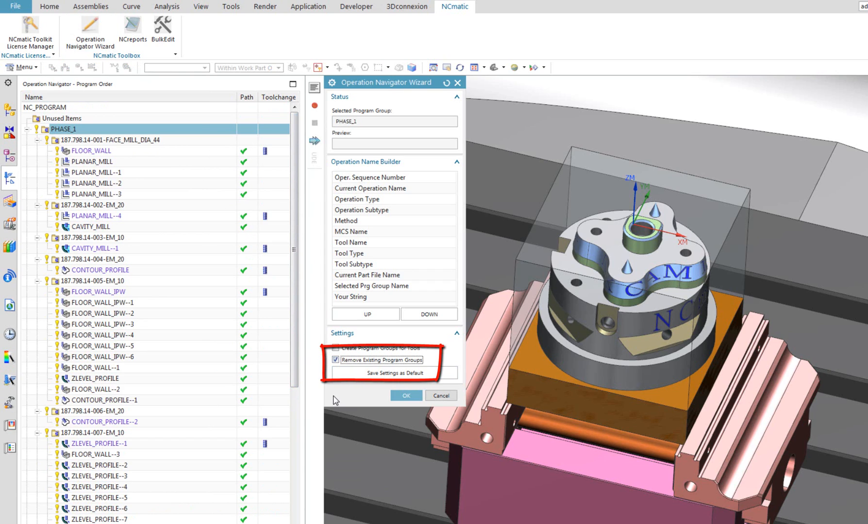
click(370, 177)
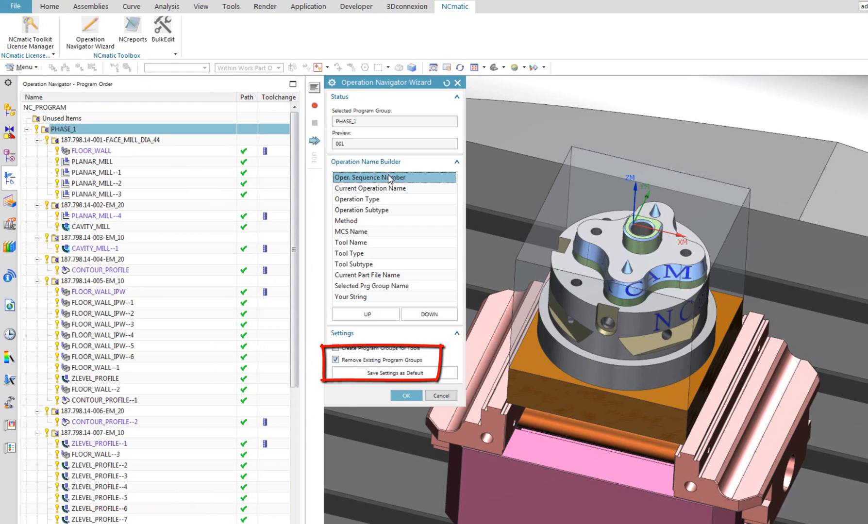
click(406, 396)
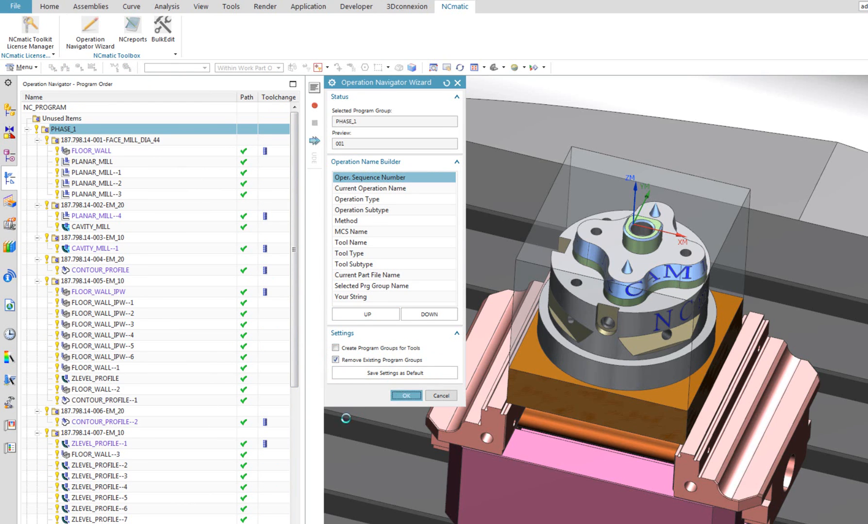
click(406, 395)
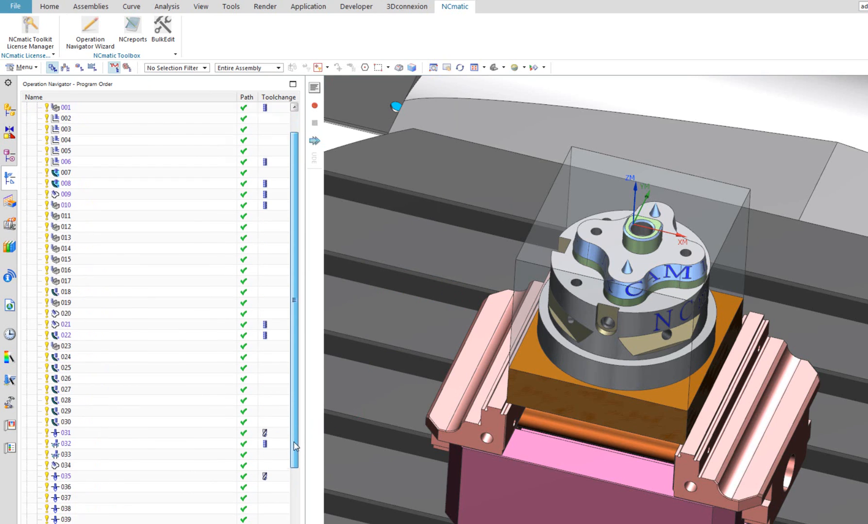
scroll(up, 3)
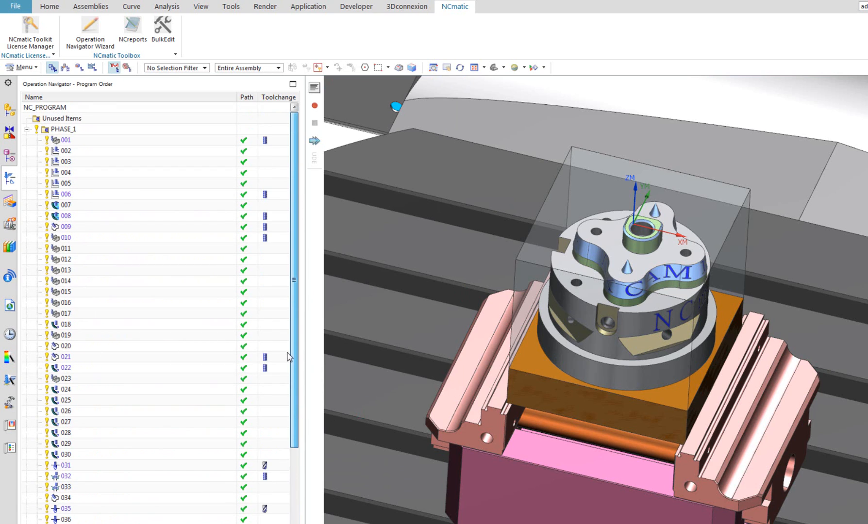
scroll(down, 3)
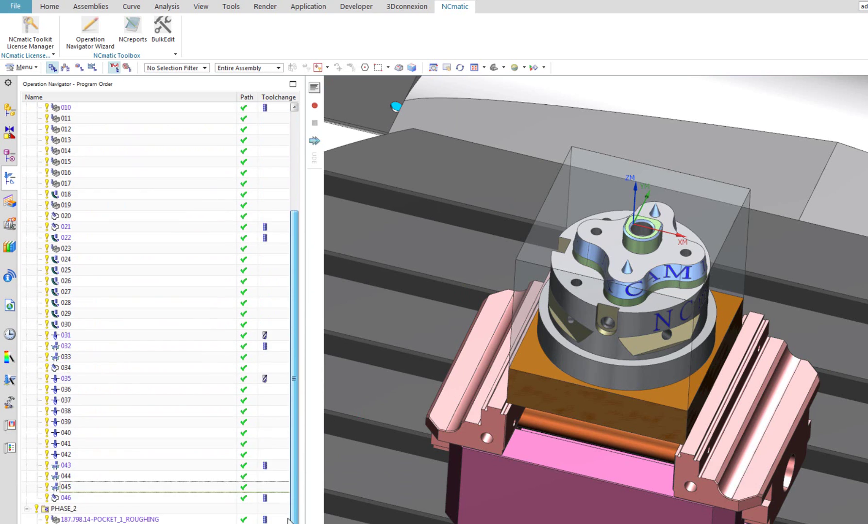
scroll(up, 3)
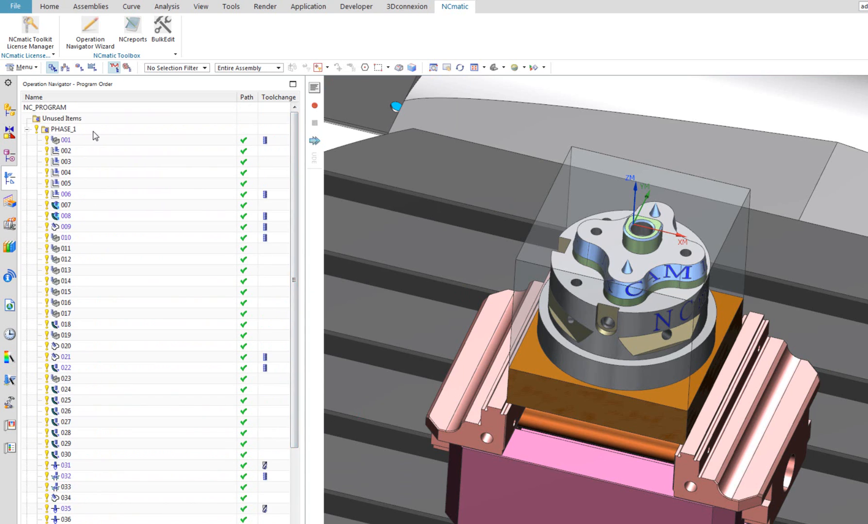
click(63, 129)
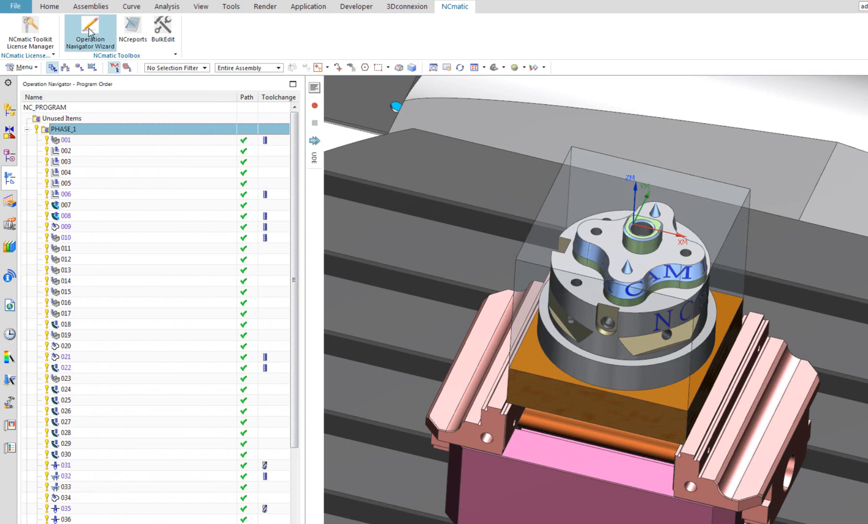
- Rename PHASE_1 operations as part file name, sequence number and subtype, e.g. 187.798.14-001-FLOOR_WALL
click(90, 31)
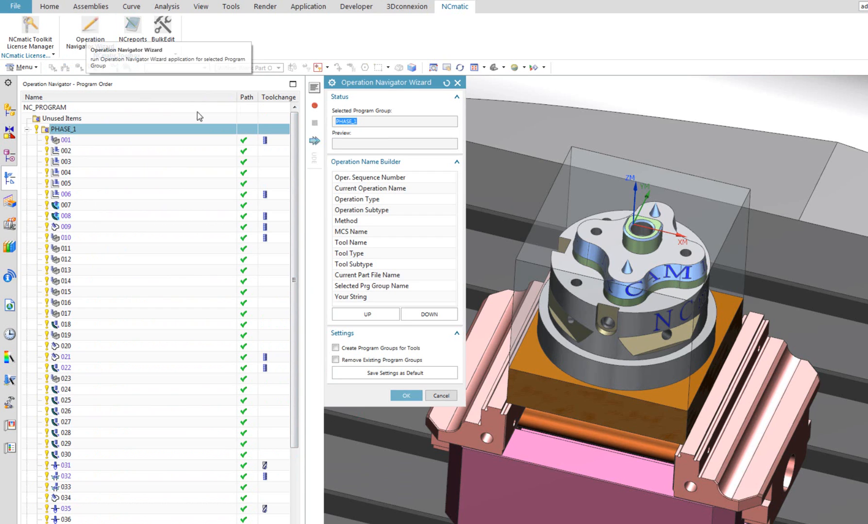
mouse_move(415, 183)
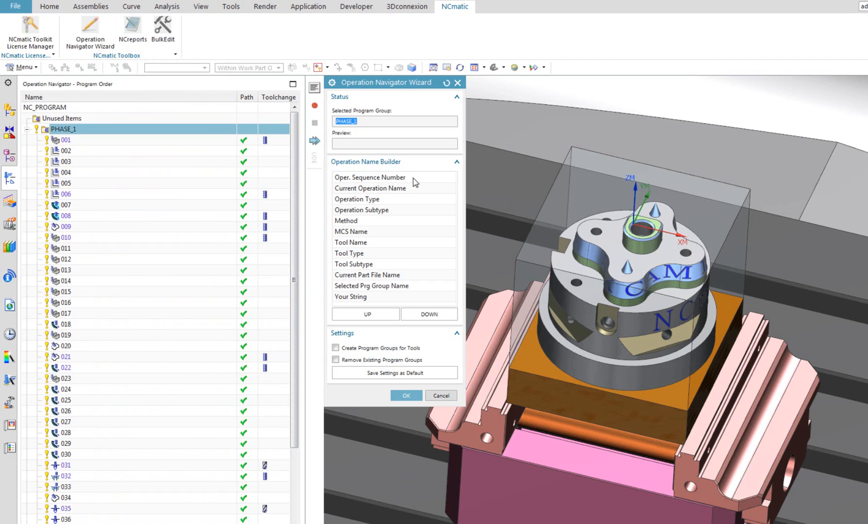
click(369, 177)
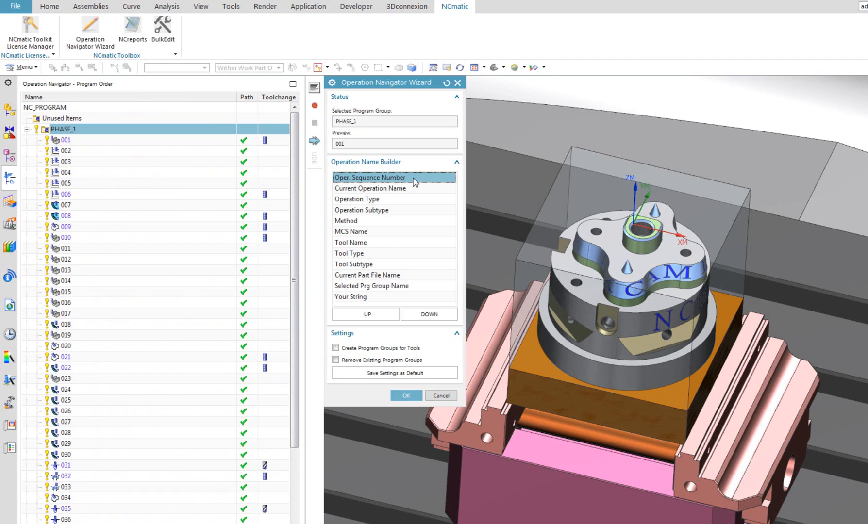
mouse_move(392, 267)
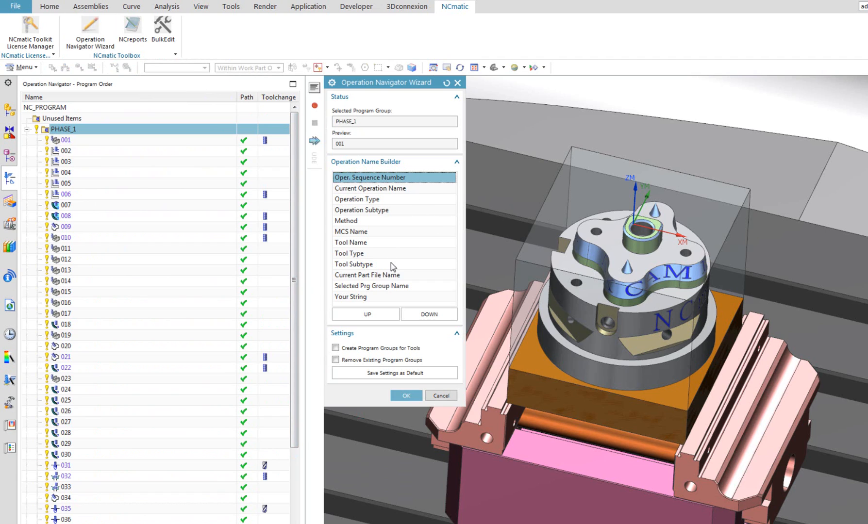
mouse_move(421, 264)
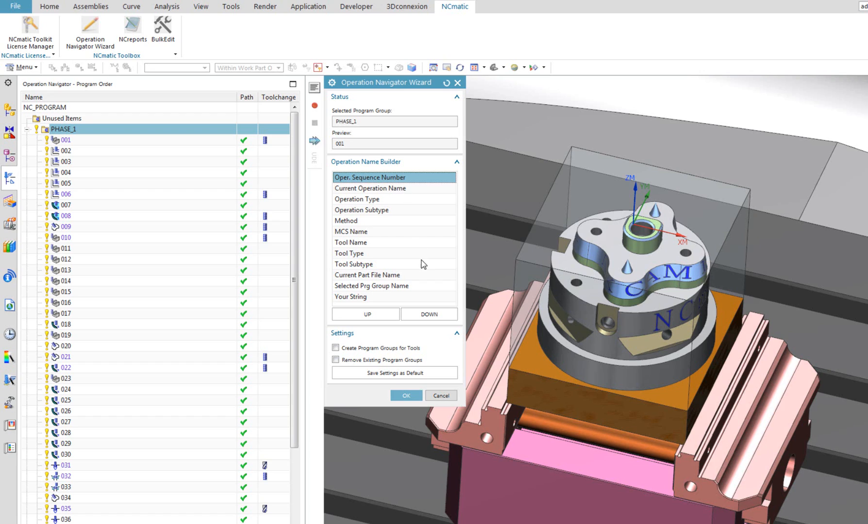
mouse_move(422, 281)
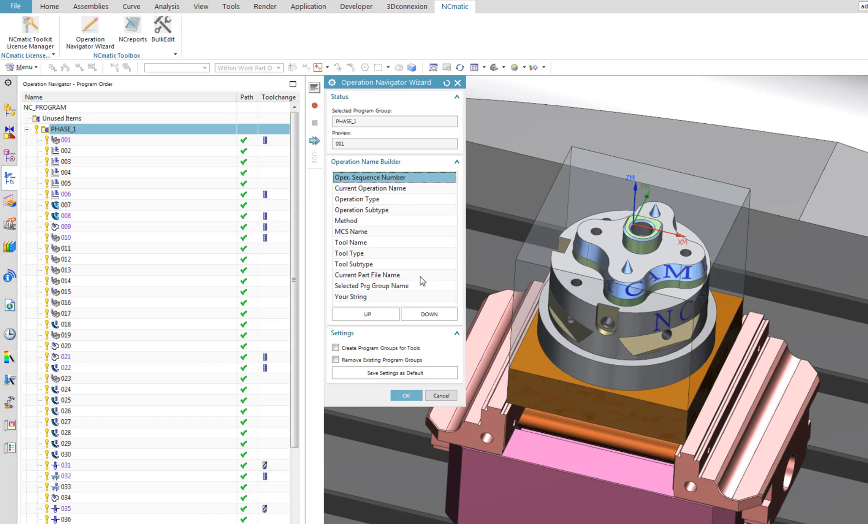
click(365, 314)
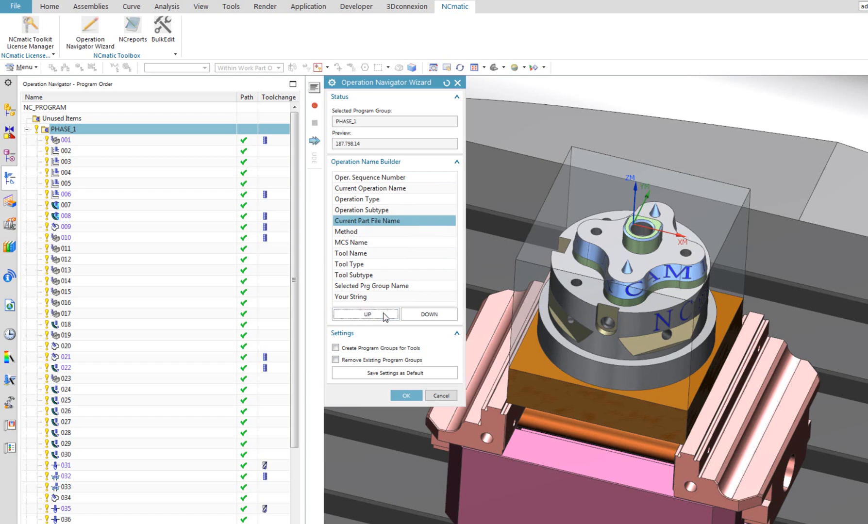
click(366, 314)
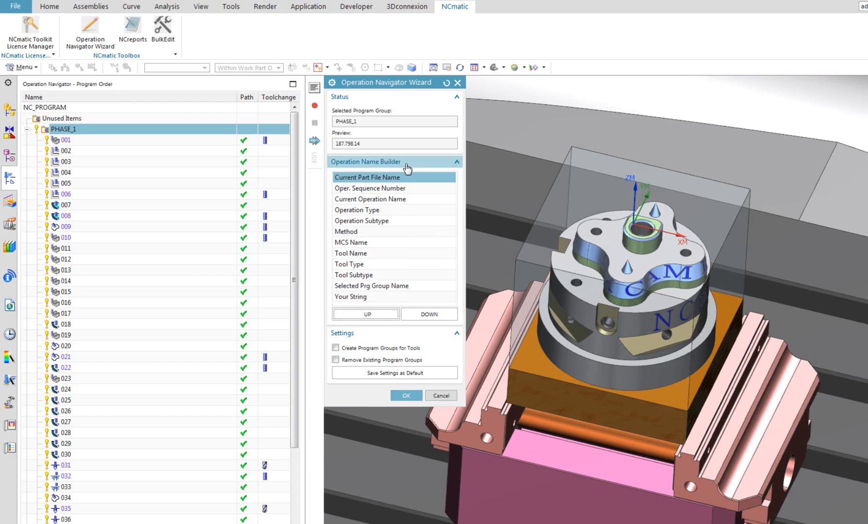
mouse_move(400, 193)
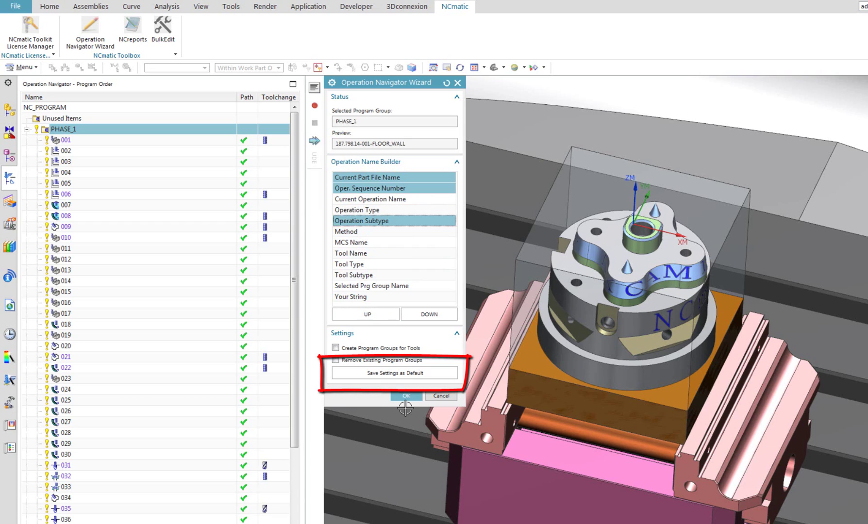
mouse_move(358, 398)
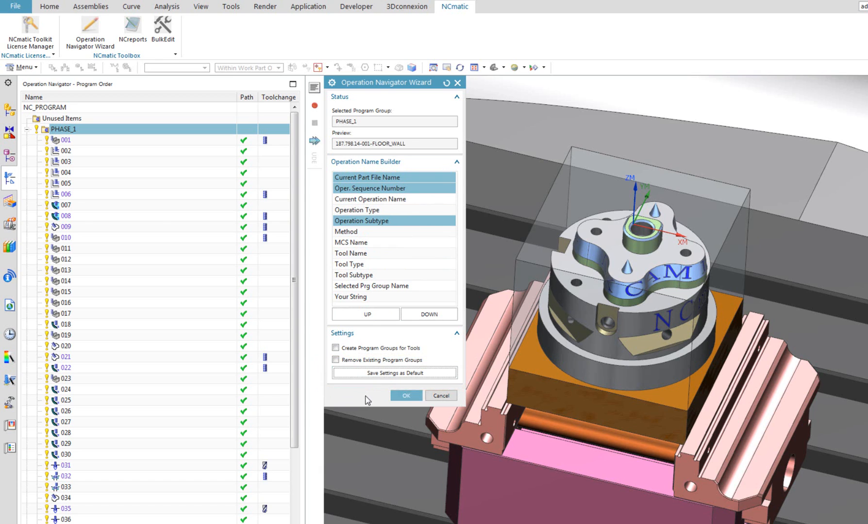
click(405, 395)
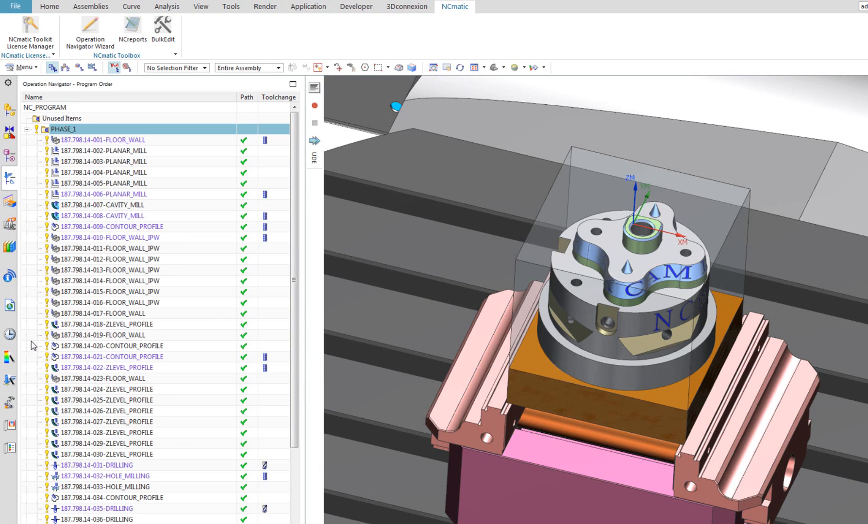
scroll(down, 3)
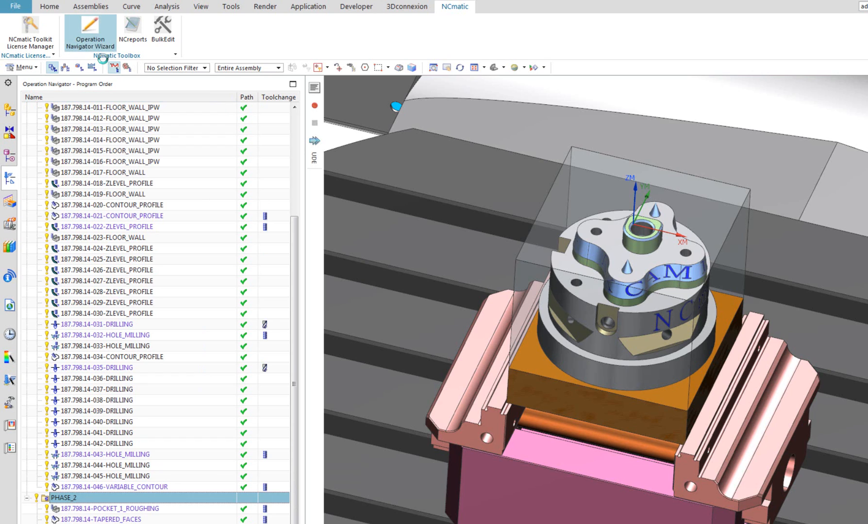
click(89, 32)
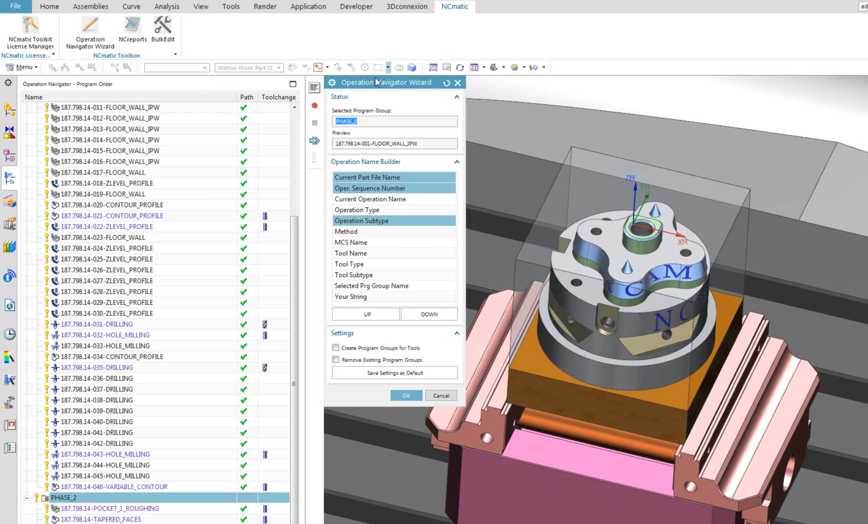
mouse_move(325, 418)
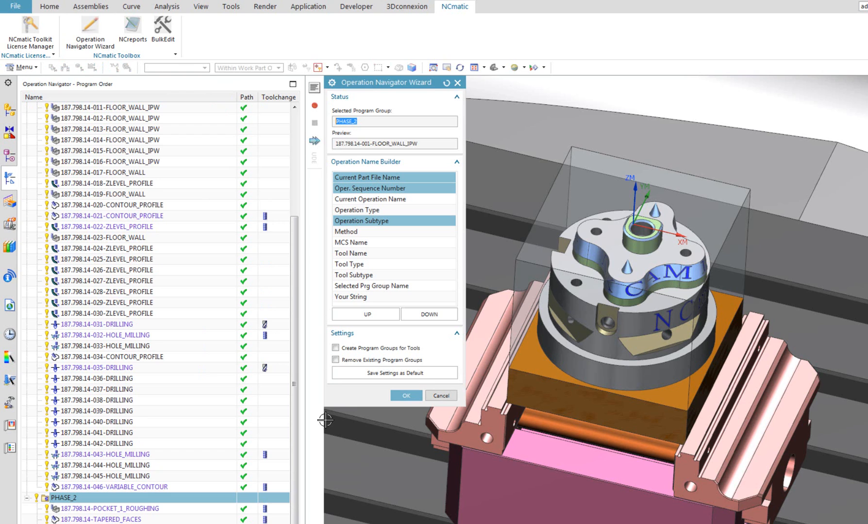
click(405, 395)
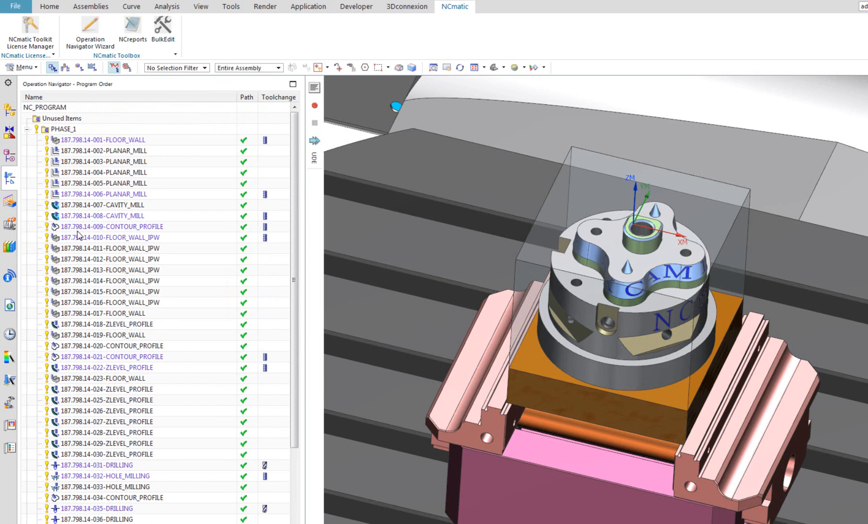
click(90, 32)
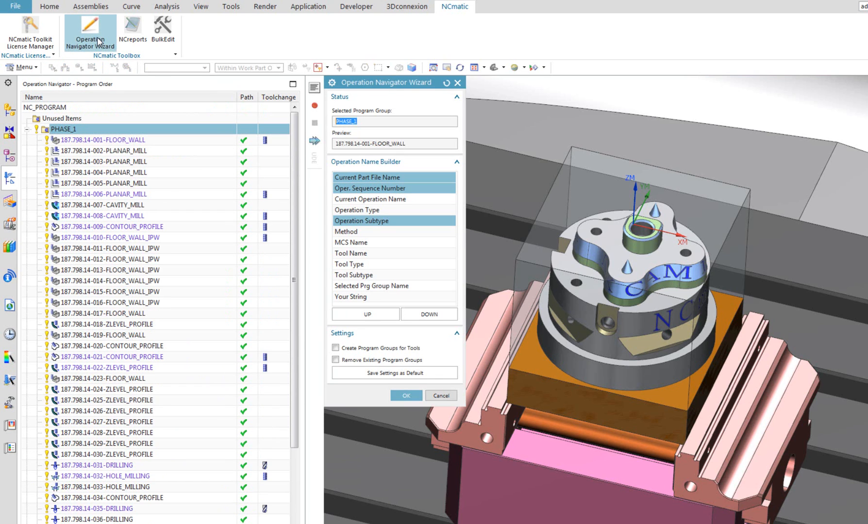
mouse_move(157, 327)
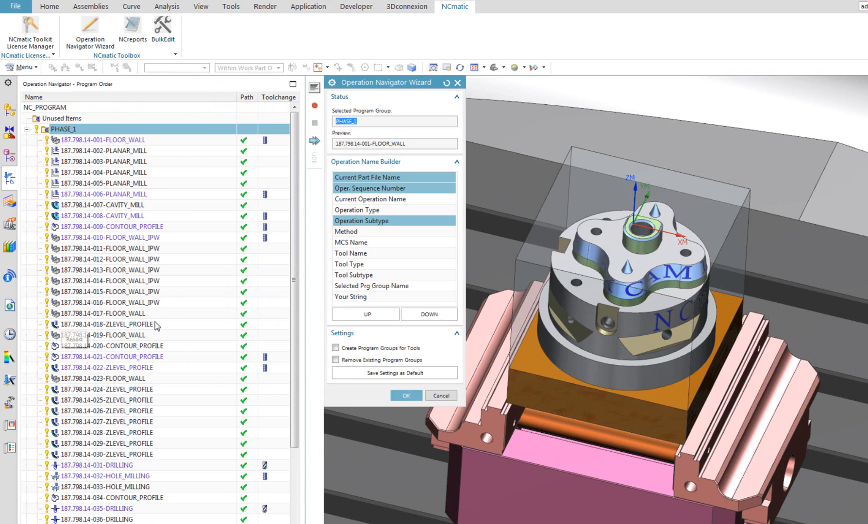
mouse_move(331, 403)
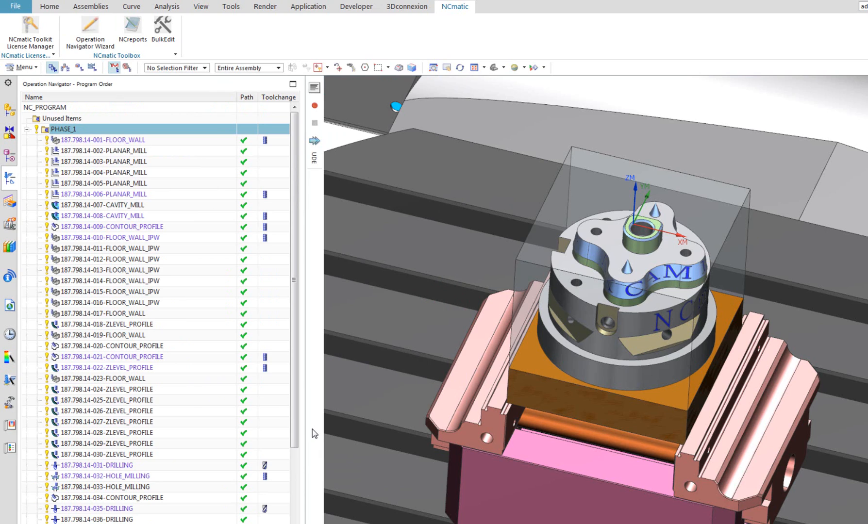
mouse_move(90, 33)
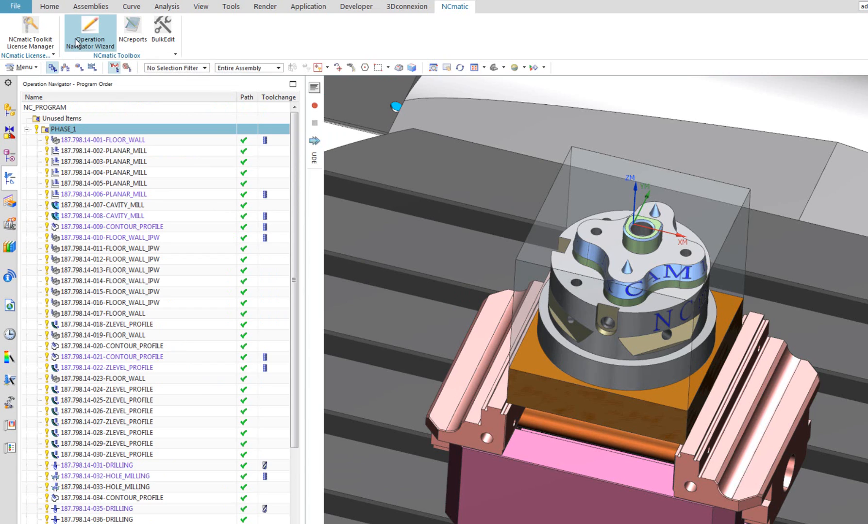
- Rename PHASE_1 operations with NC-- prefix, part file name and sequence number
click(89, 32)
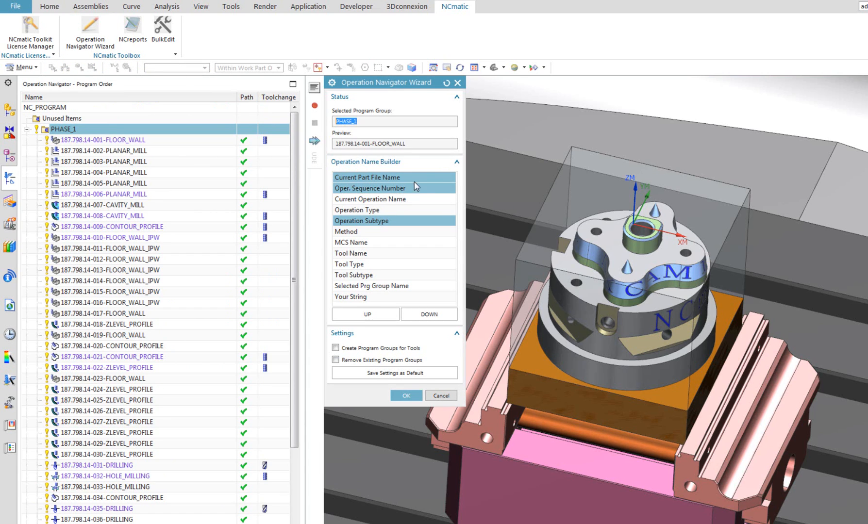
click(372, 297)
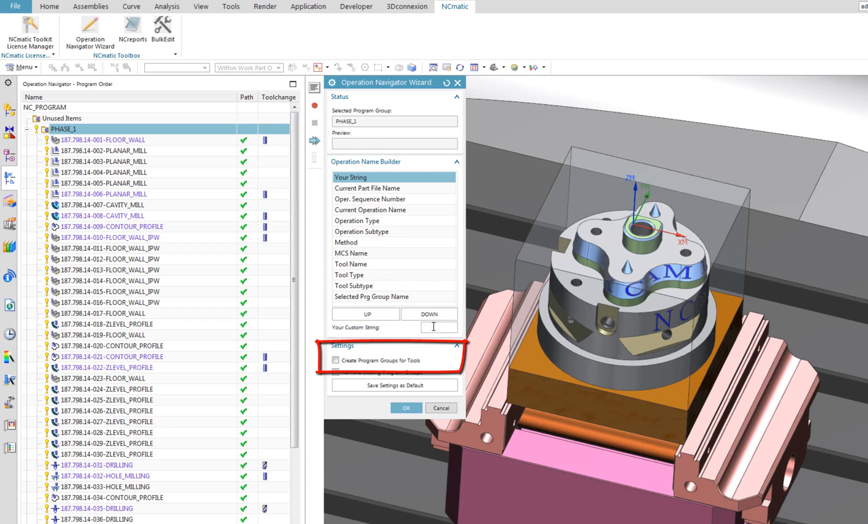
text(NC)
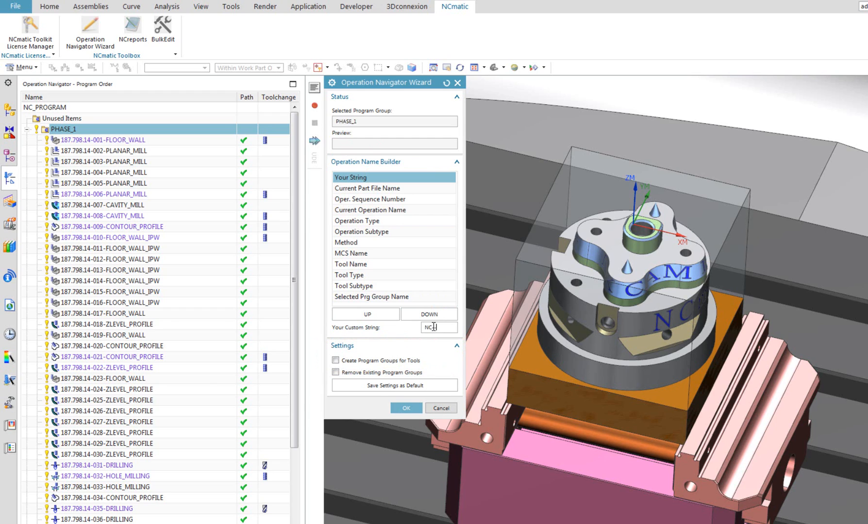
text(-)
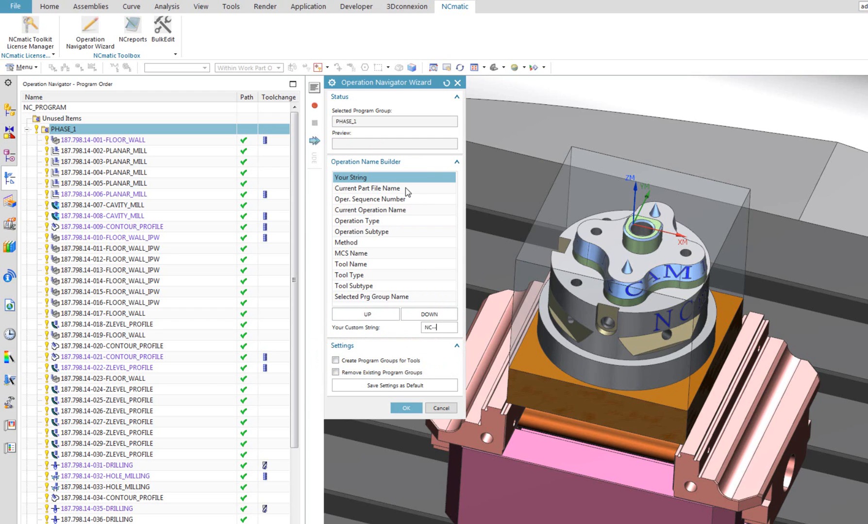
click(393, 188)
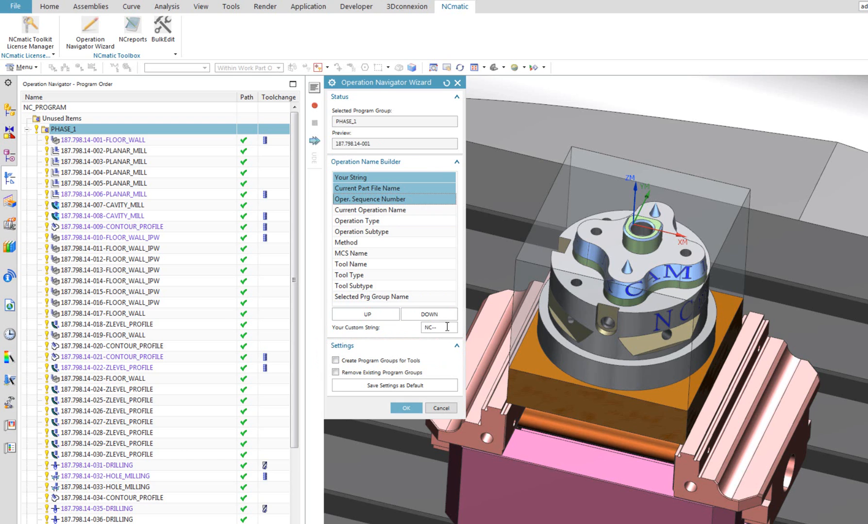
click(406, 409)
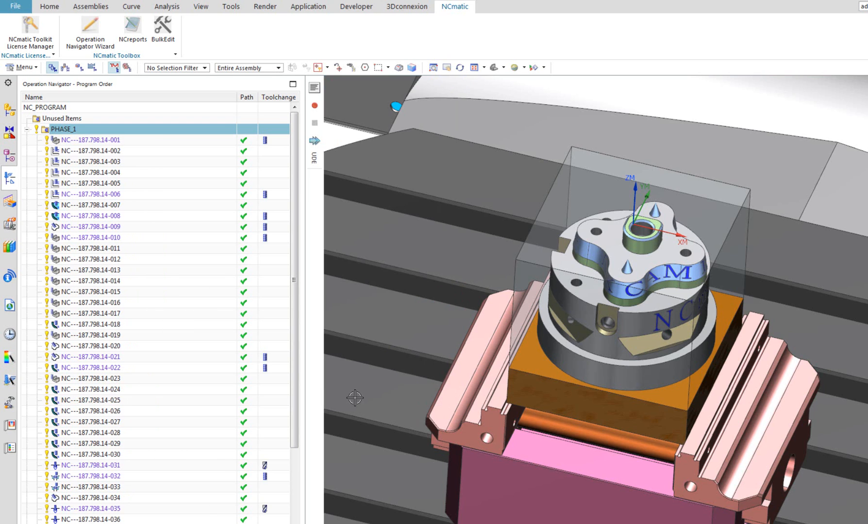
- Open the built-in Web Browser panel showing the Siemens PLM Community page
scroll(down, 3)
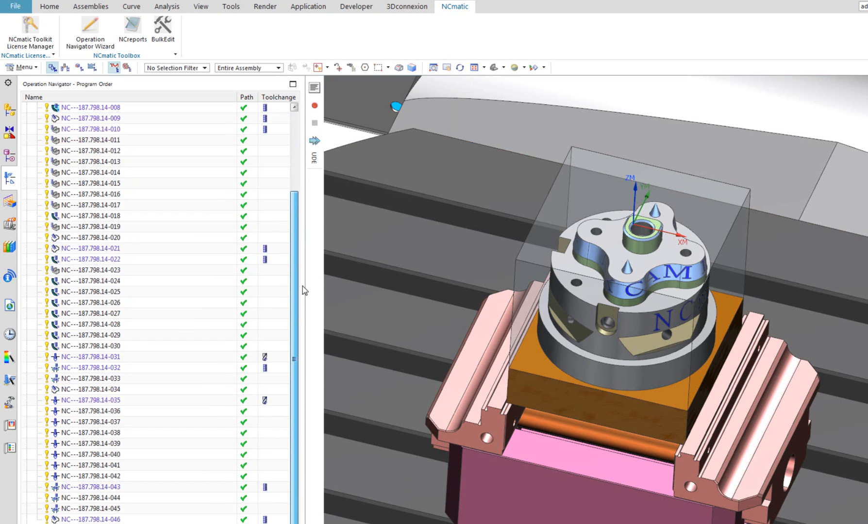
scroll(up, 3)
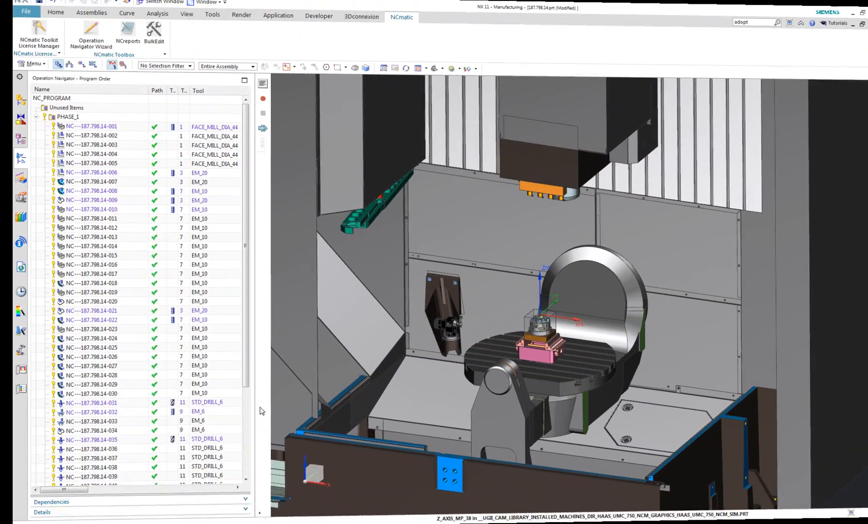
click(21, 267)
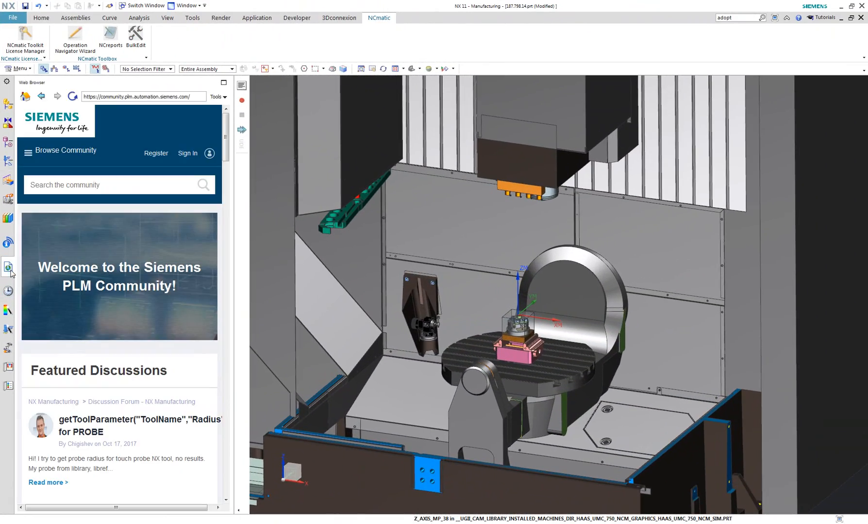
mouse_move(233, 271)
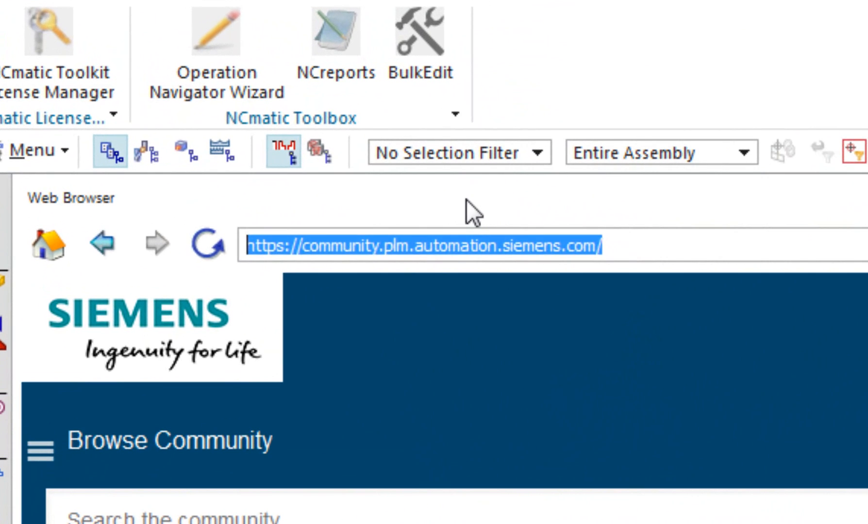
- Enter 'ncmatic' in the browser address bar to load the NCmatic home page
text(ncmatic.com/)
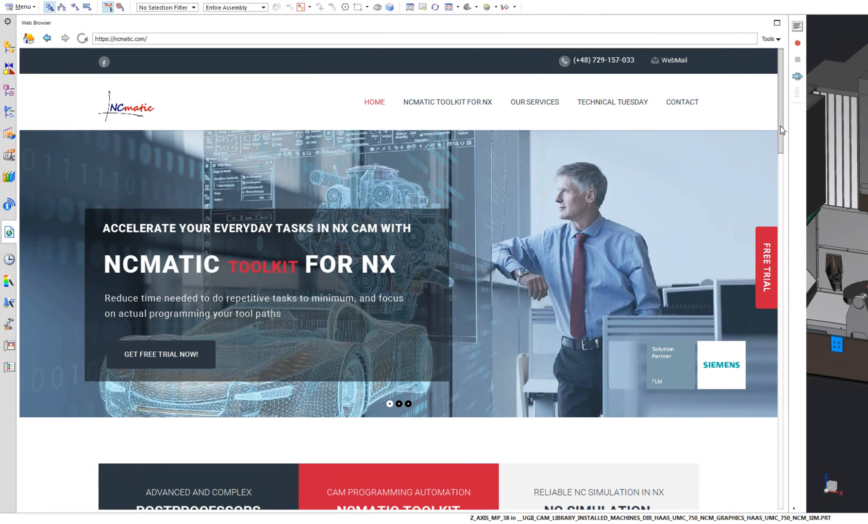
- Browse the NCmatic home page and open the Technical Tuesday with NX CAM page
scroll(down, 3)
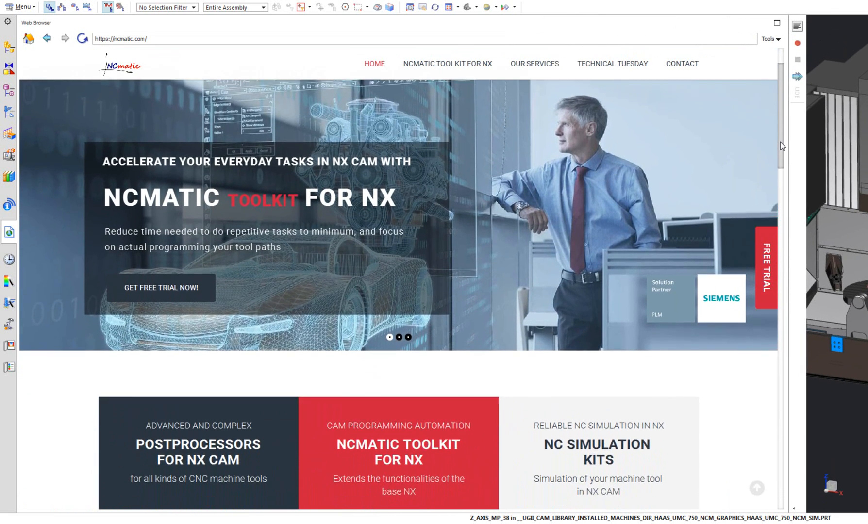
scroll(up, 3)
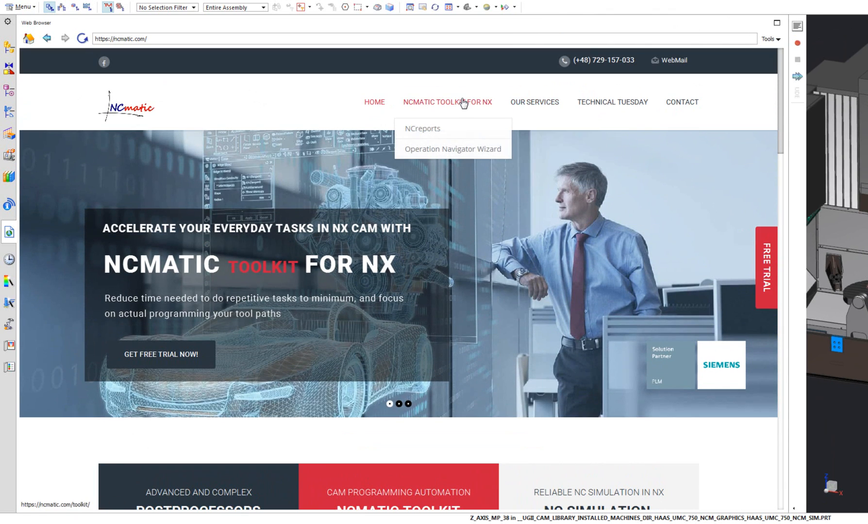
mouse_move(534, 102)
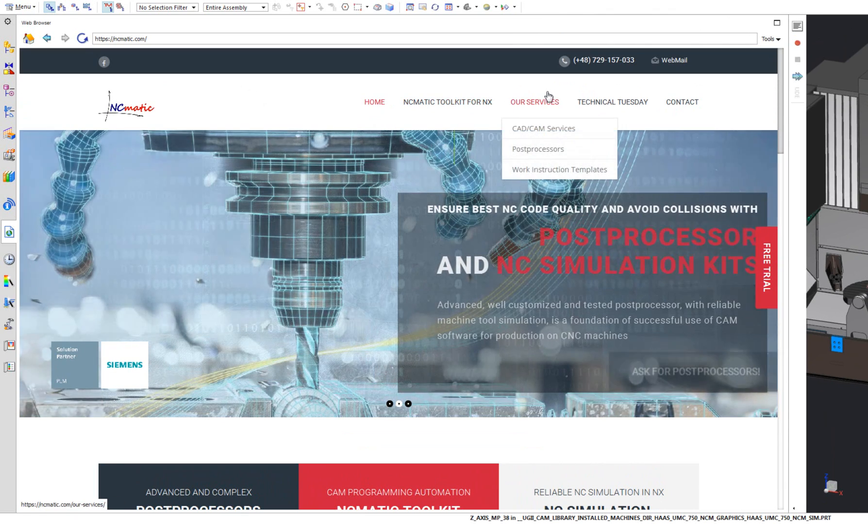
mouse_move(612, 102)
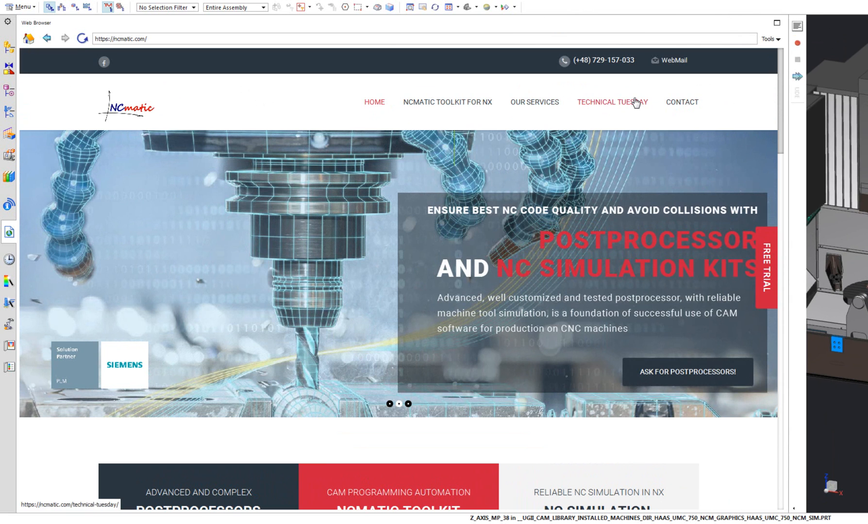
click(611, 102)
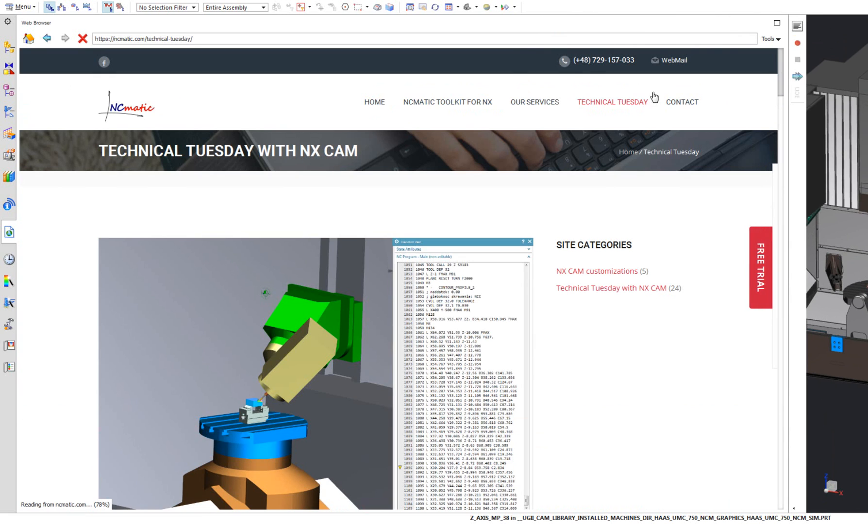
- Scroll through the Technical Tuesday articles, then go to the NCmatic Contact page
scroll(down, 3)
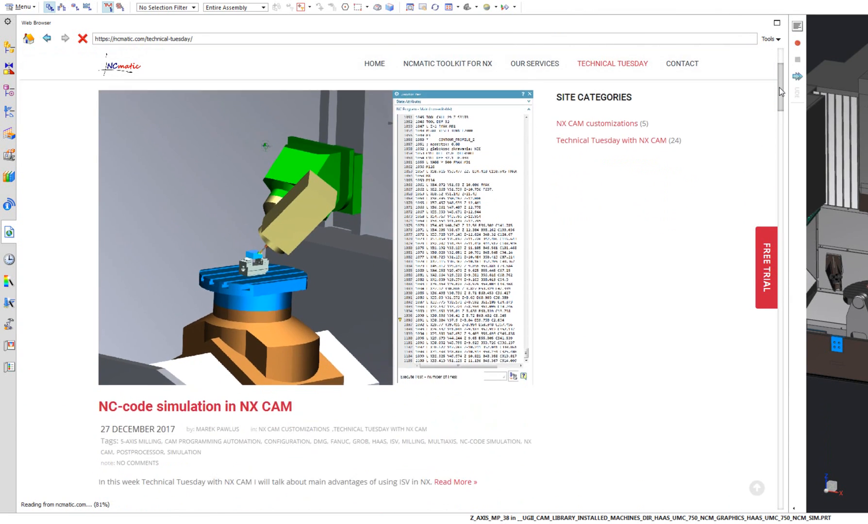
scroll(down, 3)
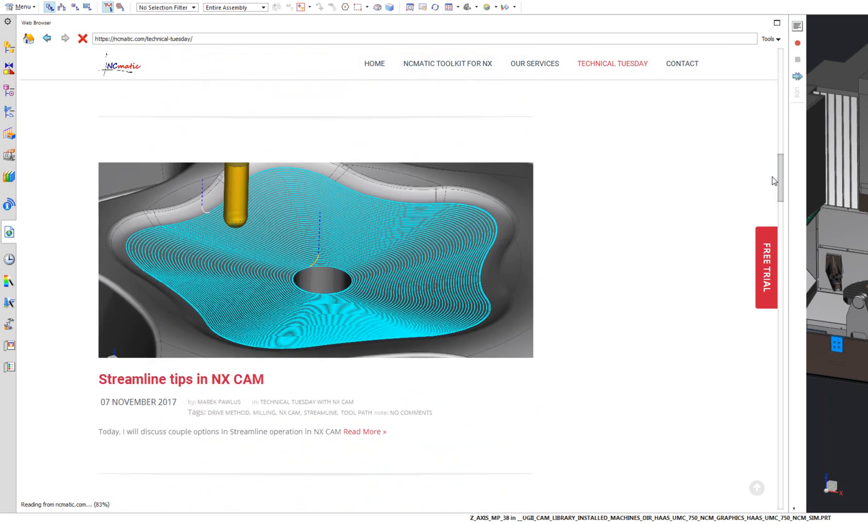
scroll(down, 3)
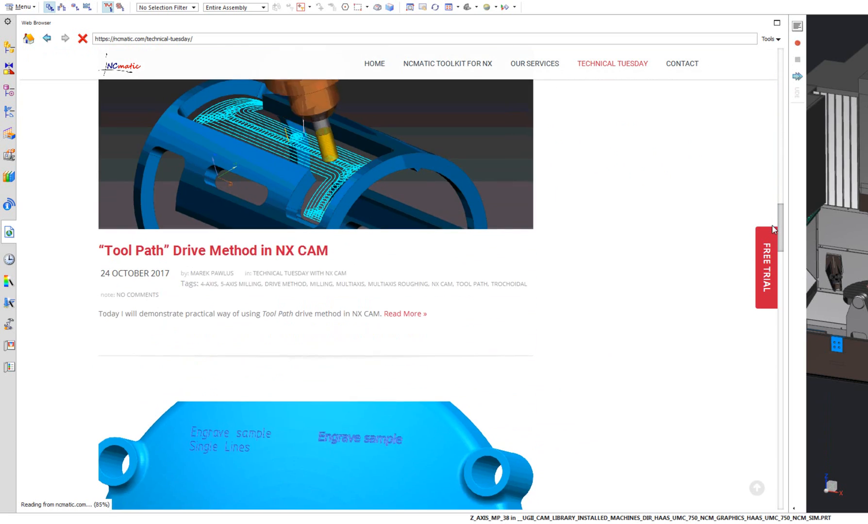
scroll(down, 3)
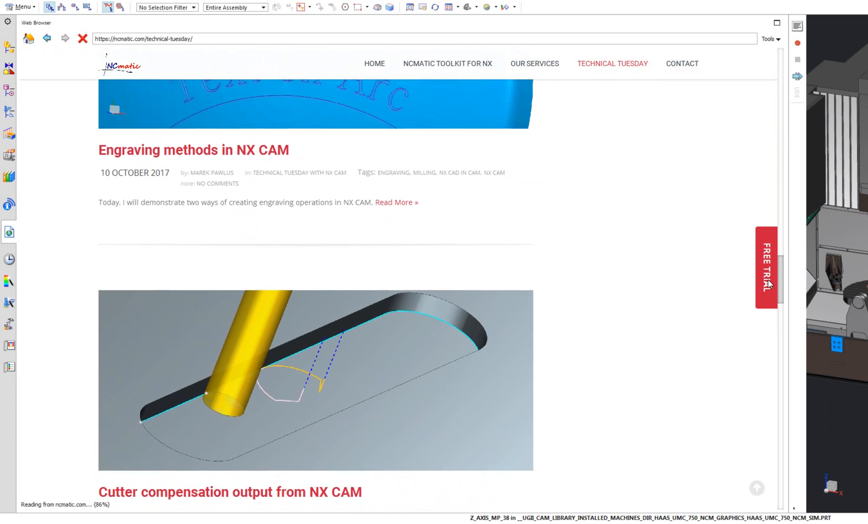
scroll(down, 3)
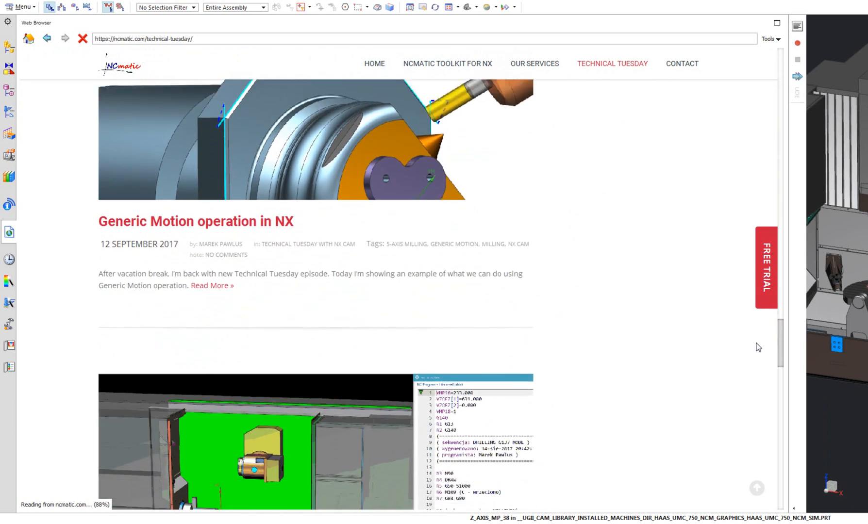
scroll(down, 3)
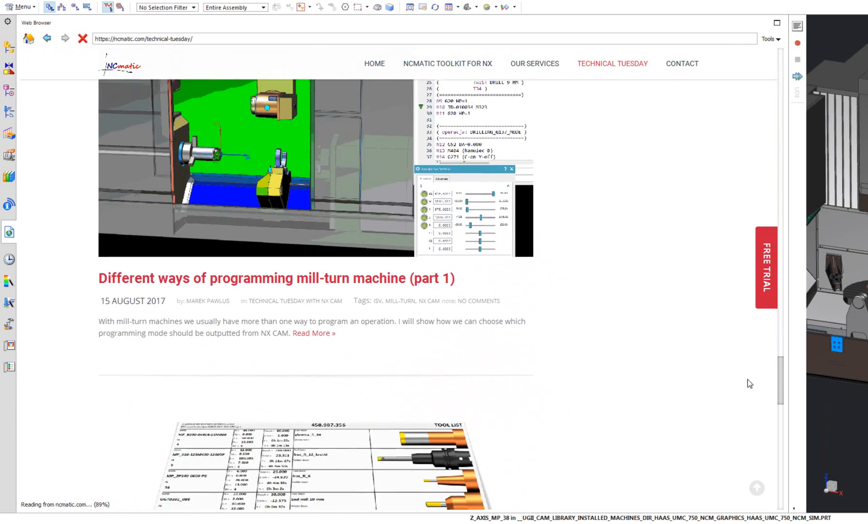
scroll(down, 3)
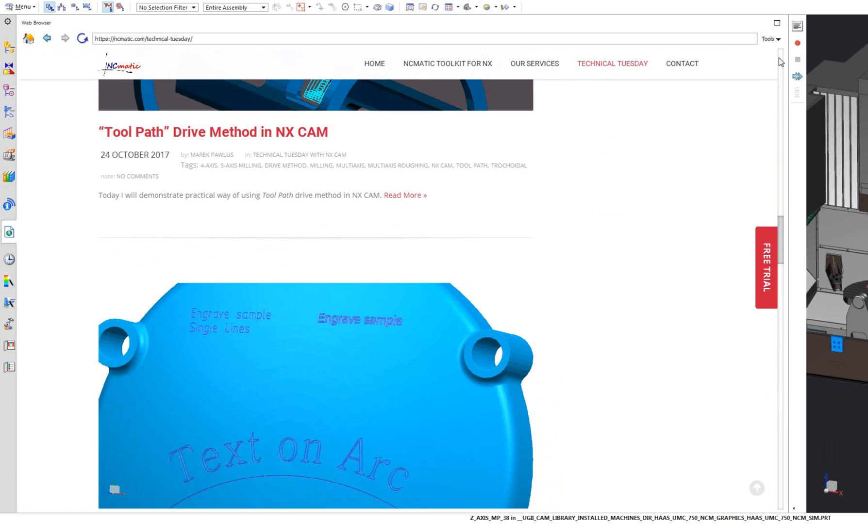
scroll(up, 3)
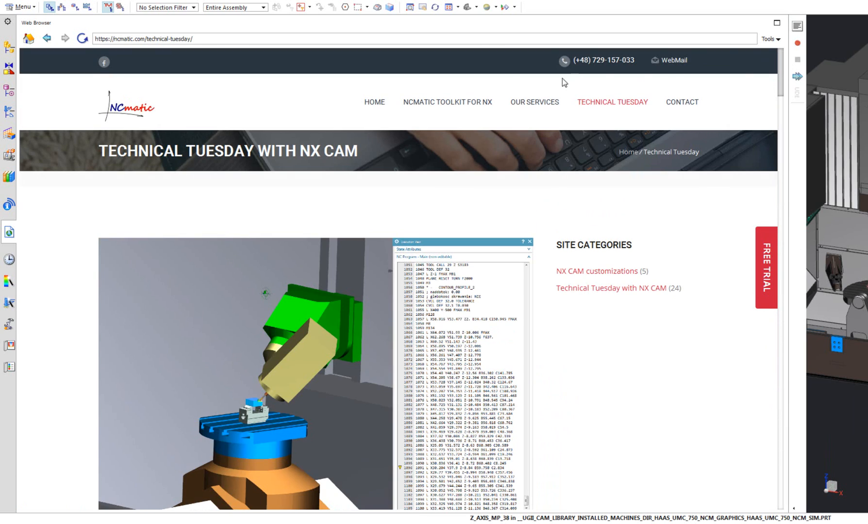
mouse_move(710, 90)
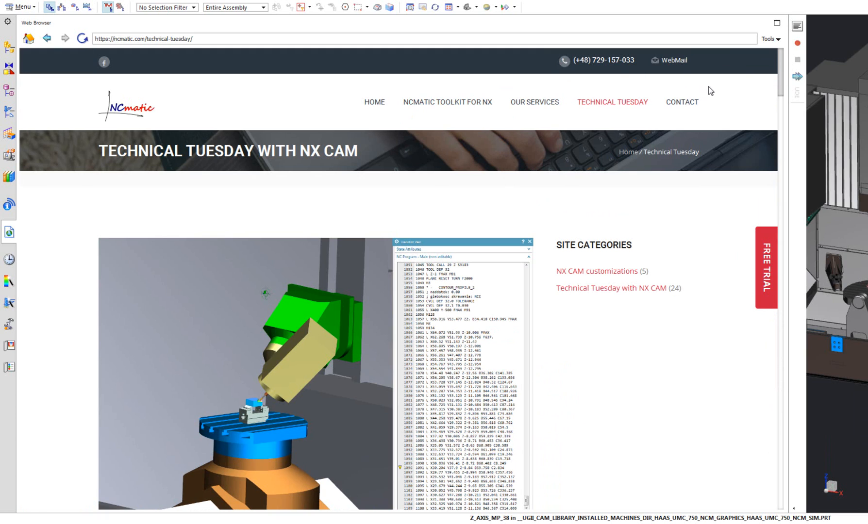
click(682, 101)
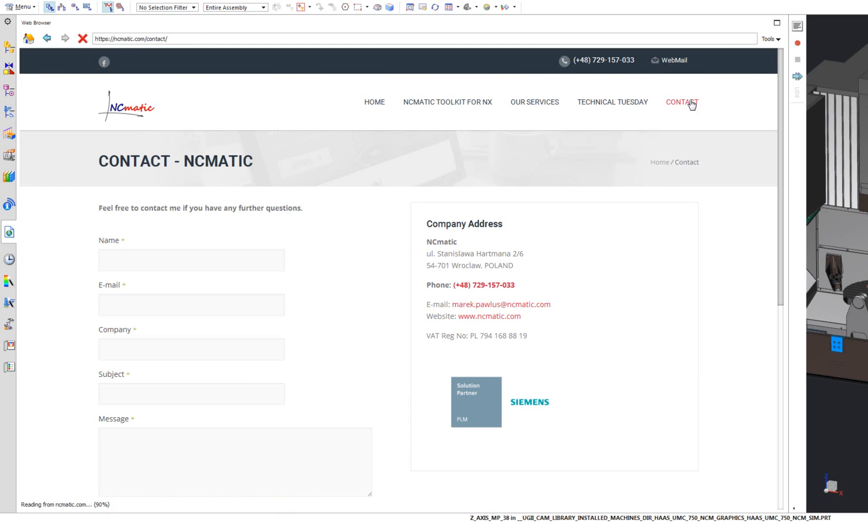